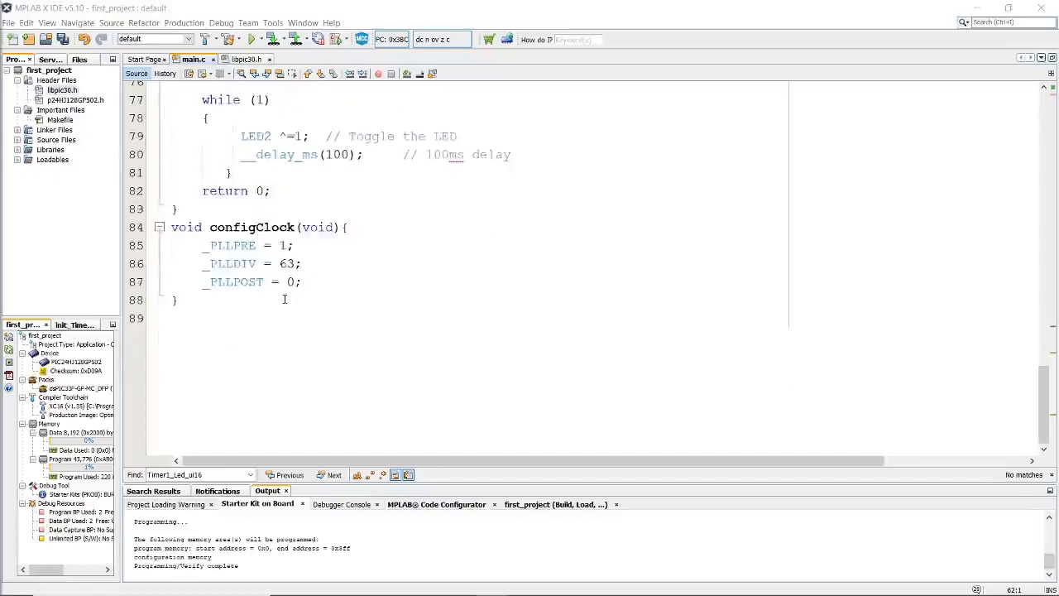
Scroll the PIC24HJ datasheet to the 12.0 TIMER1 section and its mode table
{"action": "scroll", "scroll_direction": "up", "scroll_amount": 3}
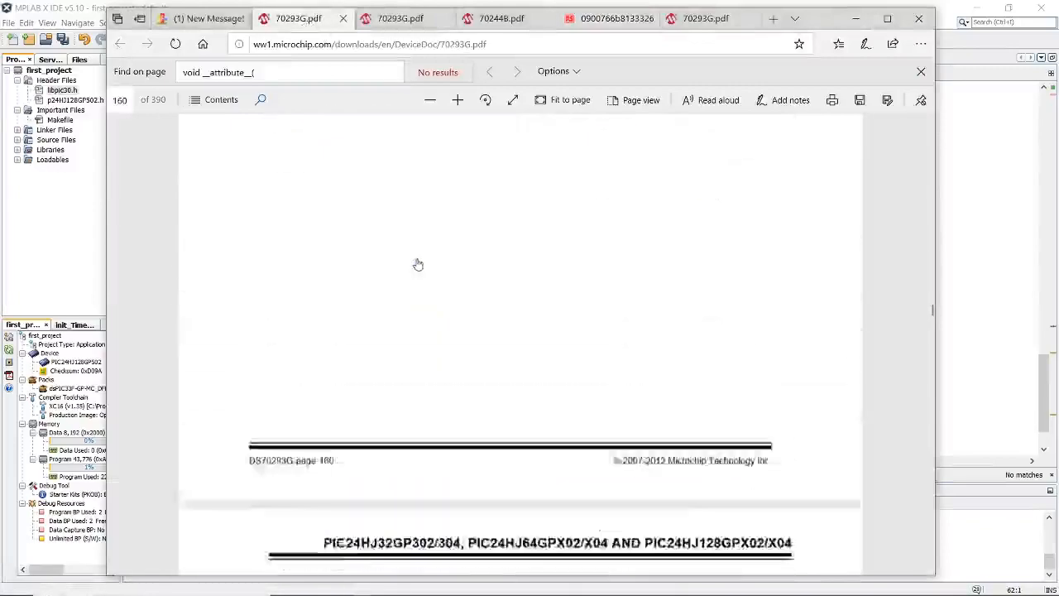
{"action": "scroll", "scroll_direction": "down", "scroll_amount": 3}
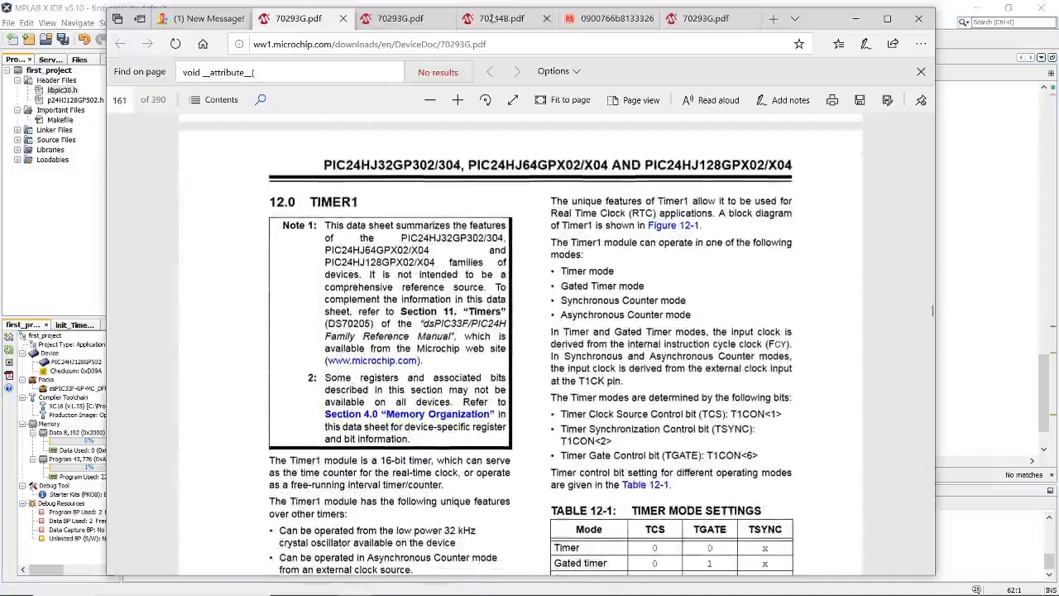
{"action": "mouse_move", "coordinate": [500, 19]}
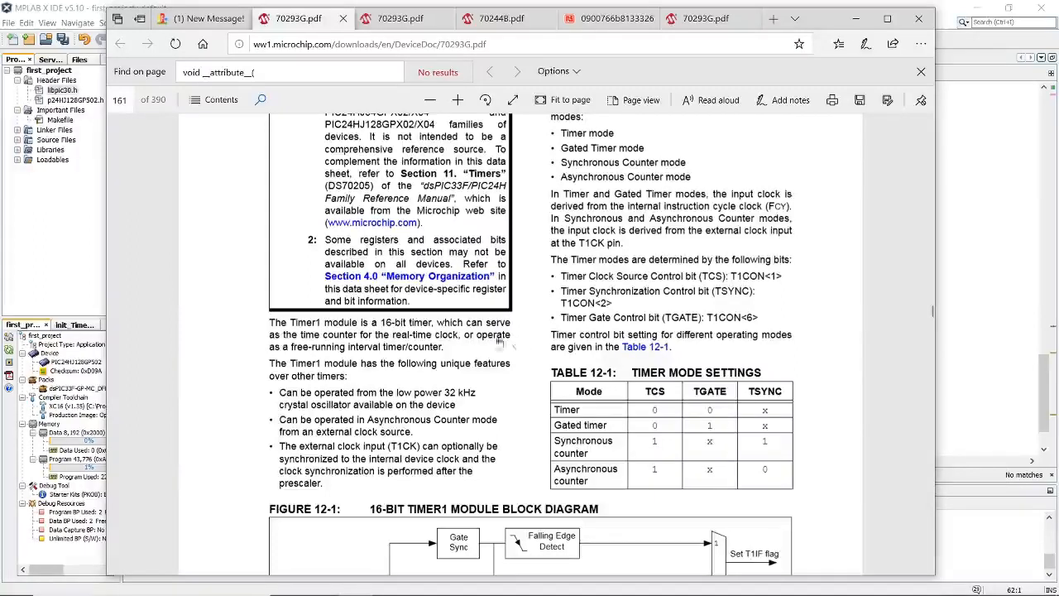
{"action": "mouse_move", "coordinate": [364, 343]}
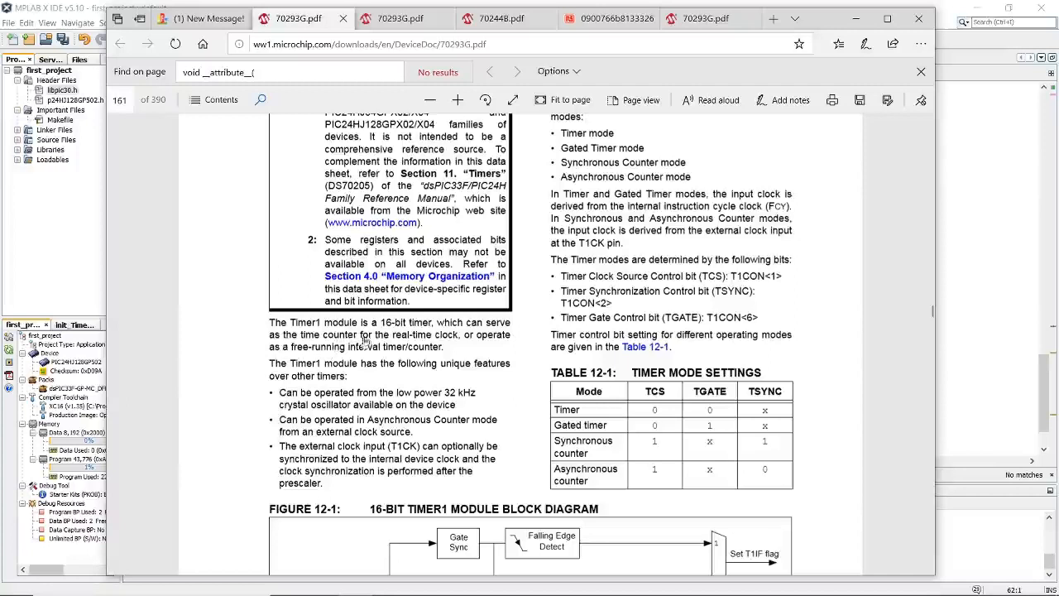
{"action": "mouse_move", "coordinate": [473, 348]}
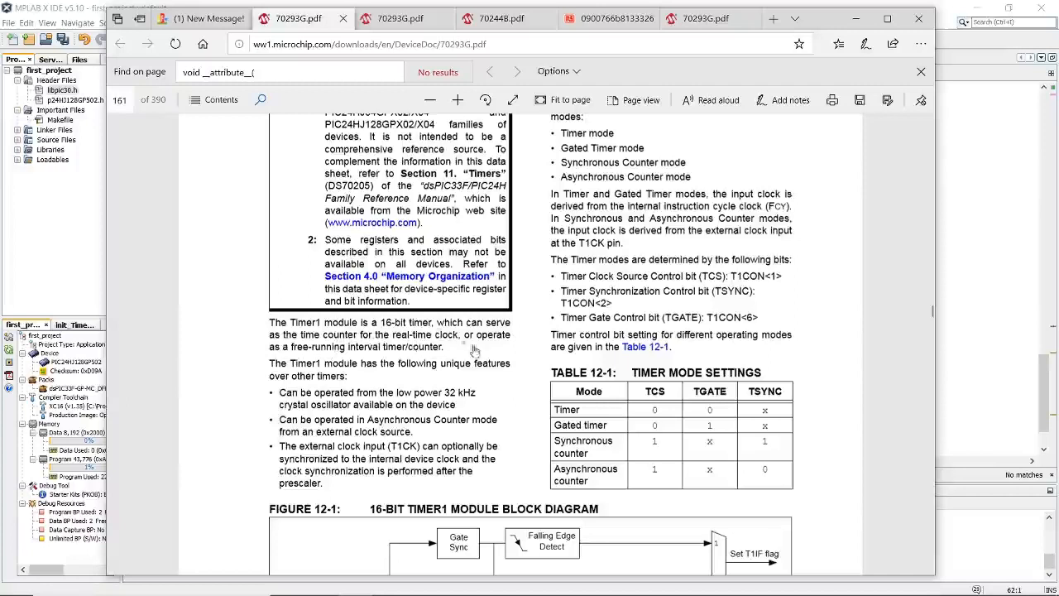
{"action": "mouse_move", "coordinate": [329, 356]}
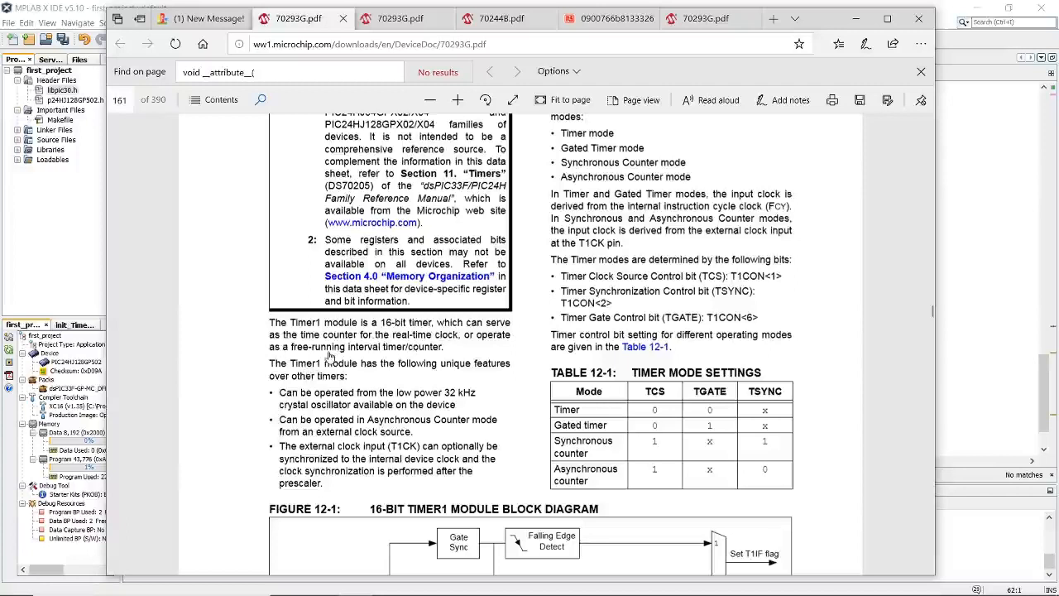
{"action": "mouse_move", "coordinate": [381, 355]}
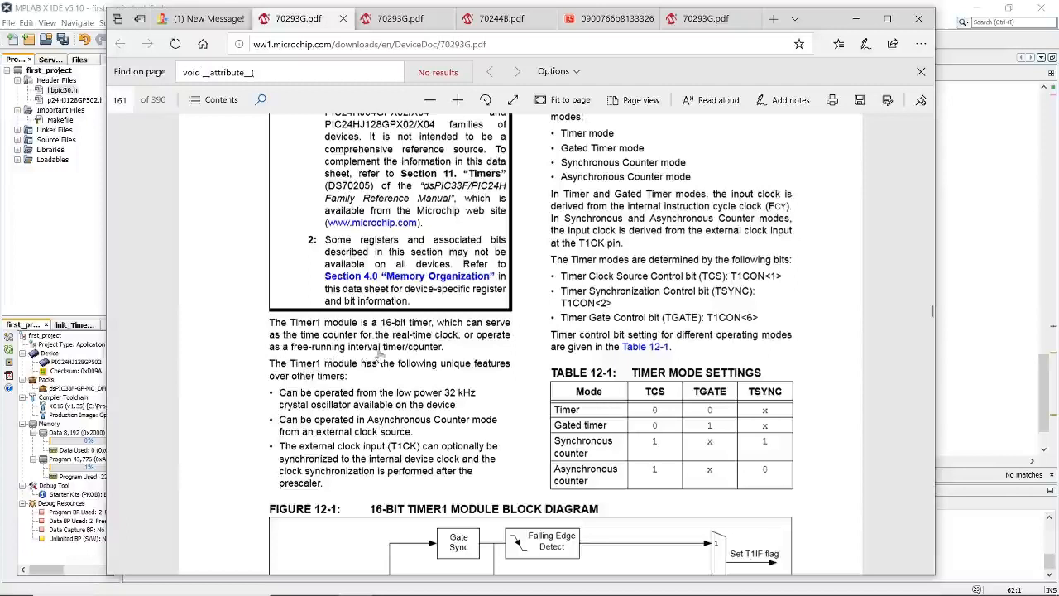
{"action": "mouse_move", "coordinate": [443, 361]}
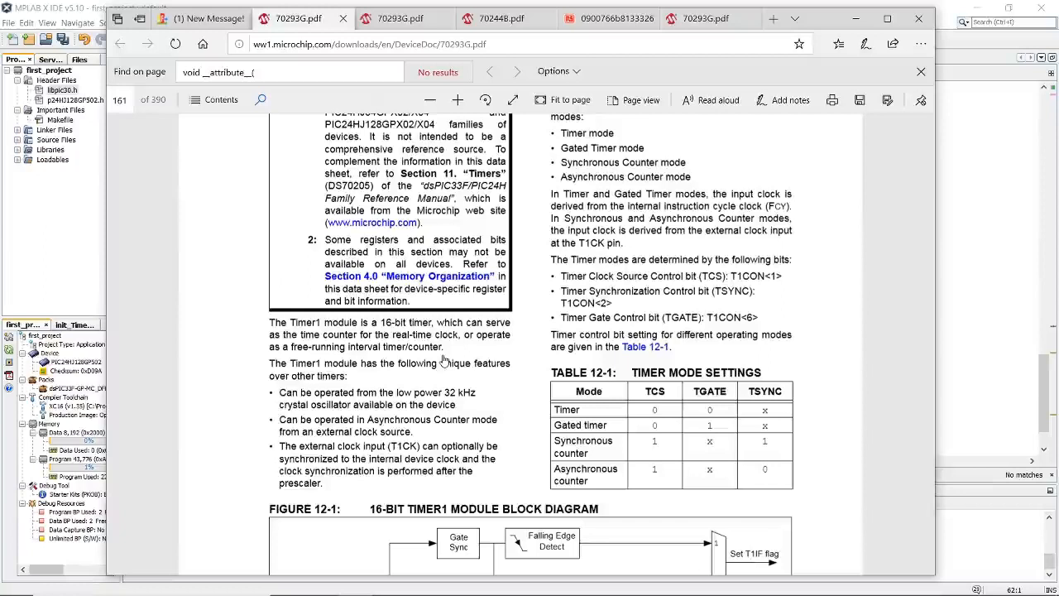
{"action": "mouse_move", "coordinate": [594, 242]}
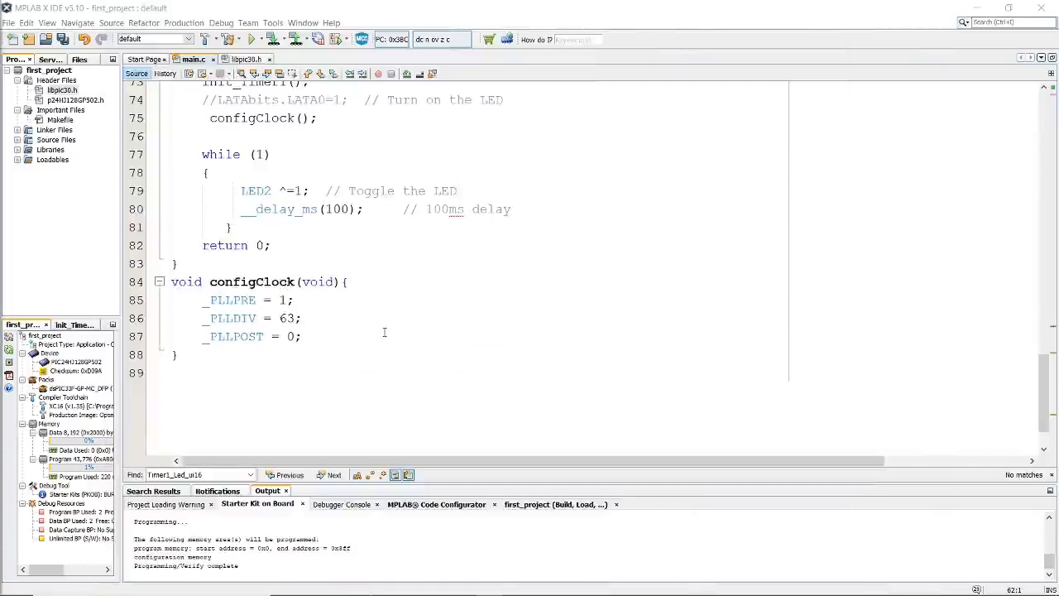
Write the header void initTimer1(void) on the line after configClock
{"action": "left_click", "coordinate": [182, 373]}
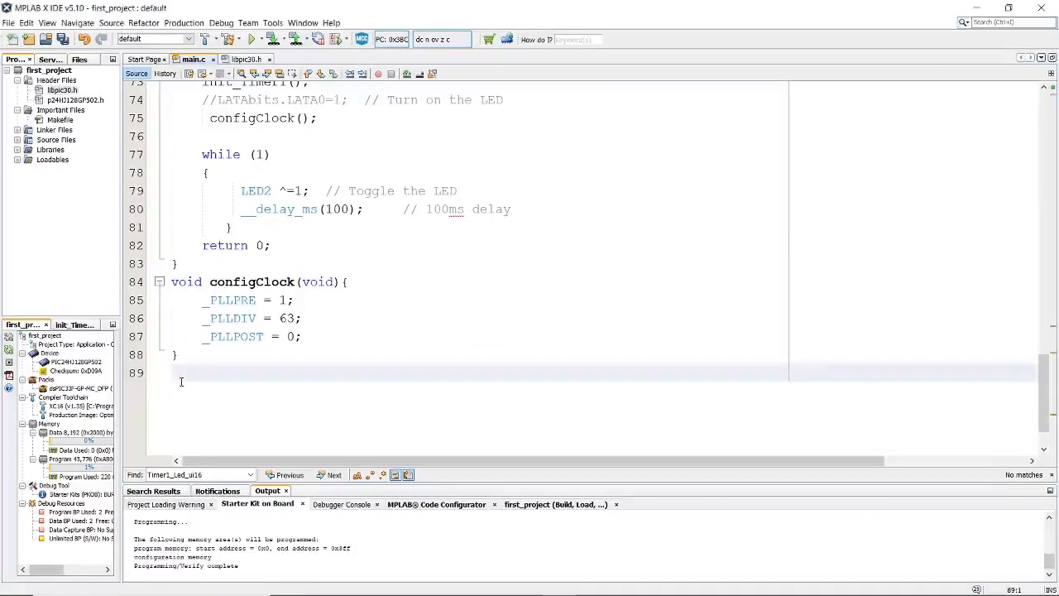
{"action": "type", "text": "void"}
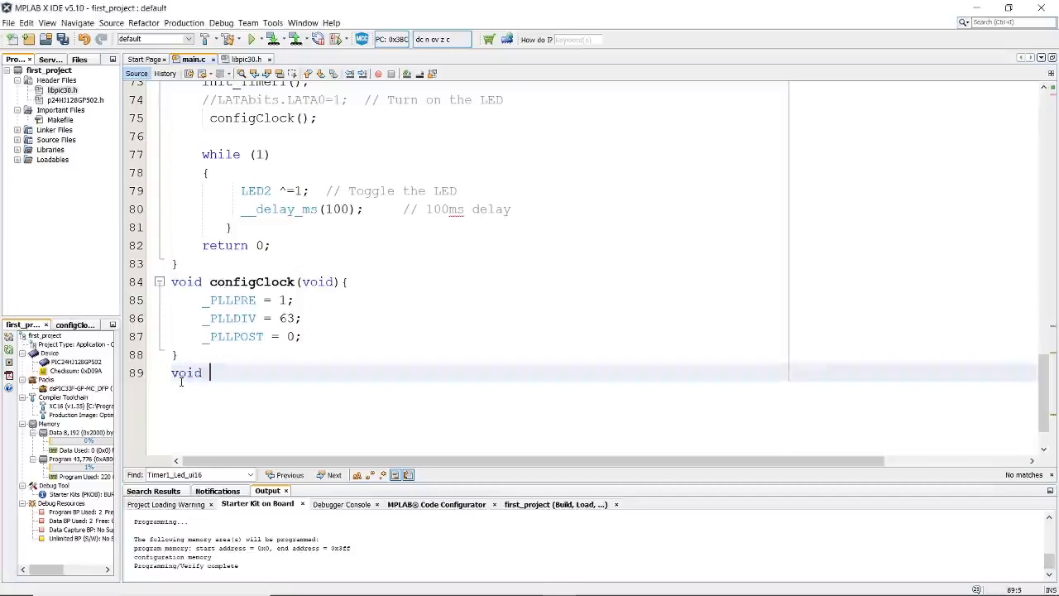
{"action": "type", "text": "init"}
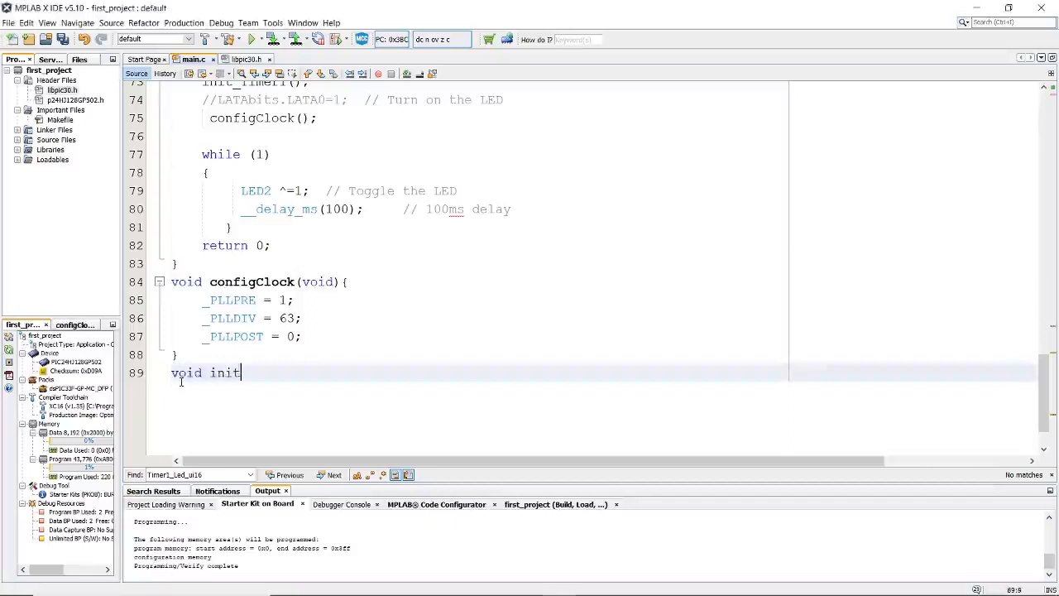
{"action": "double_click", "coordinate": [225, 372]}
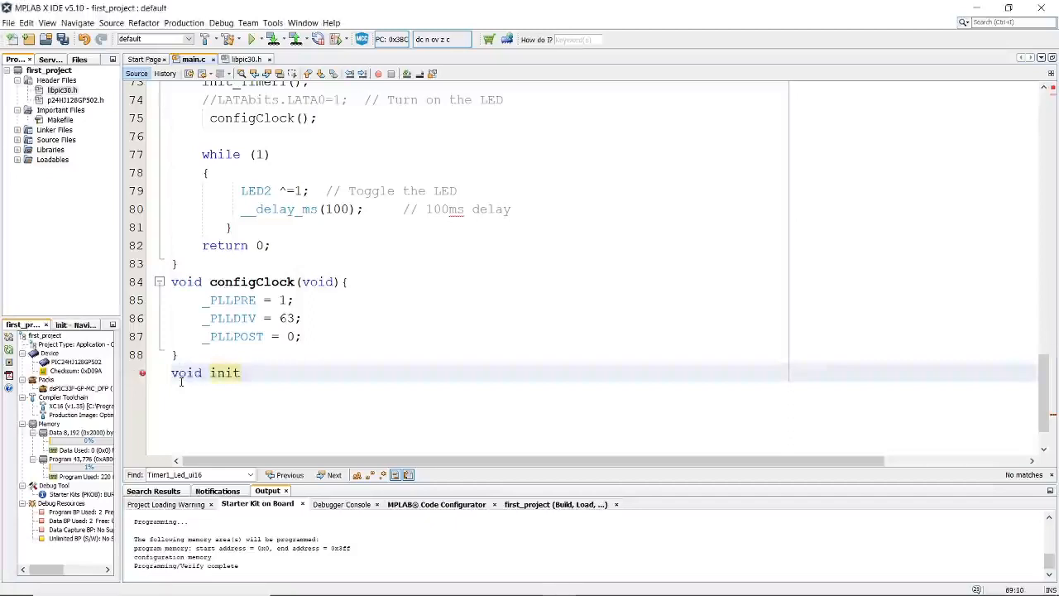
{"action": "type", "text": "Timer"}
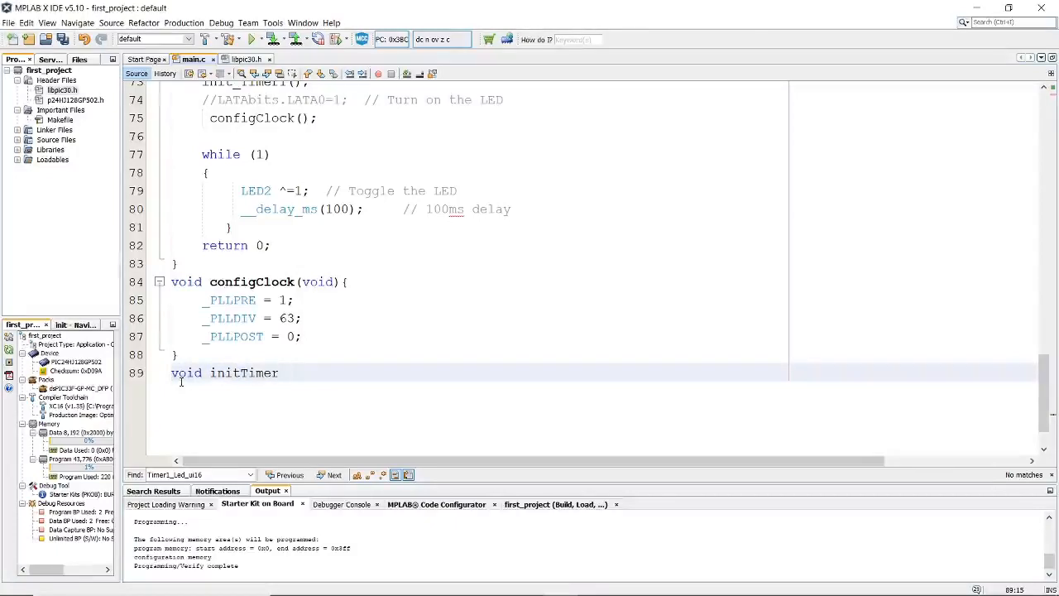
{"action": "type", "text": "1()"}
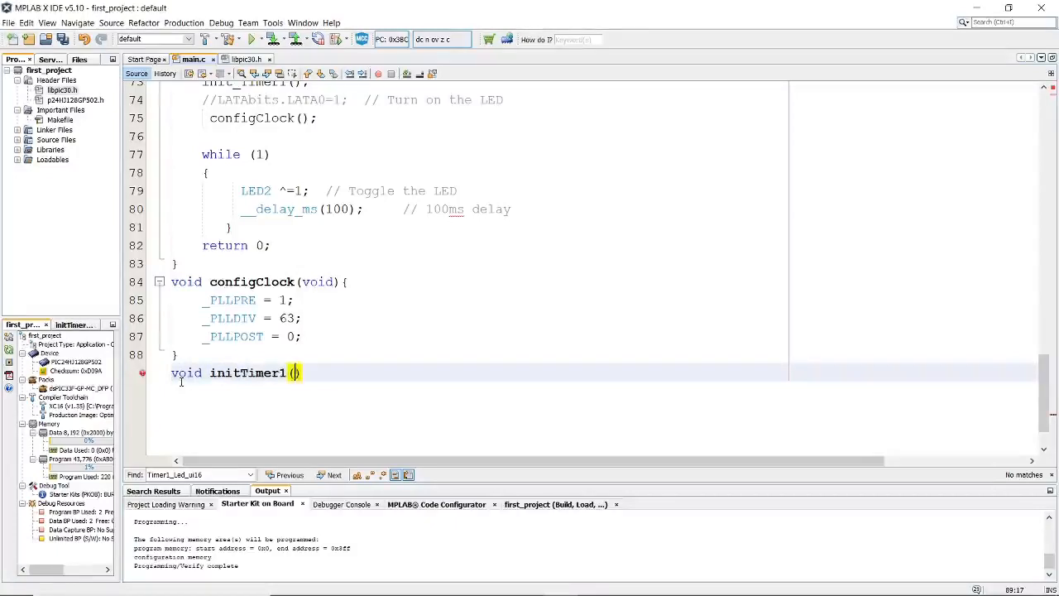
{"action": "type", "text": "void __attribute__(("}
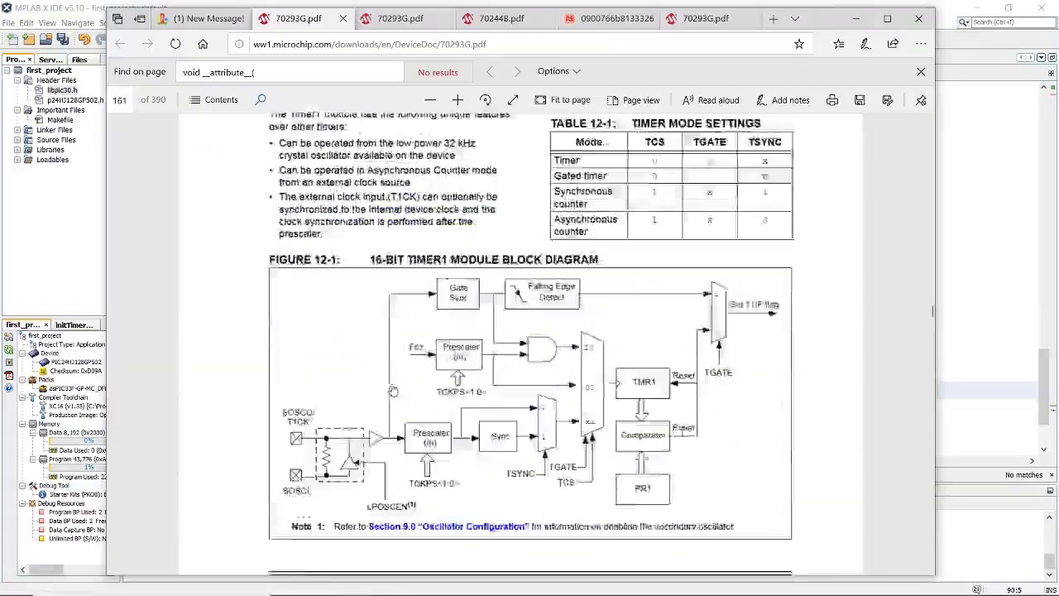
Scroll past the Timer1 block diagram to REGISTER 12-1 T1CON and its bit descriptions
{"action": "scroll", "scroll_direction": "down", "scroll_amount": 3}
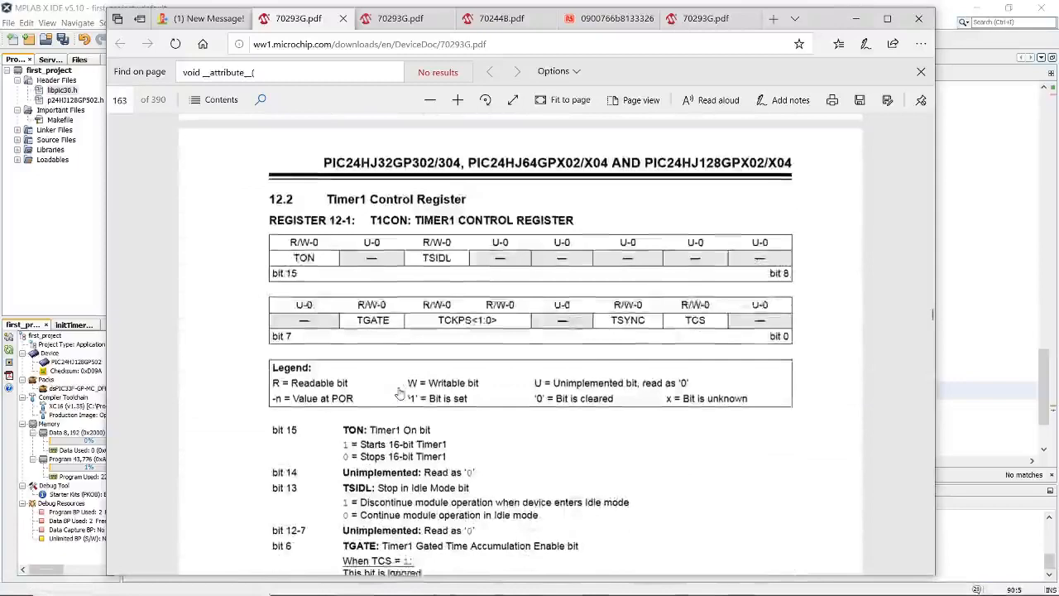
{"action": "scroll", "scroll_direction": "down", "scroll_amount": 3}
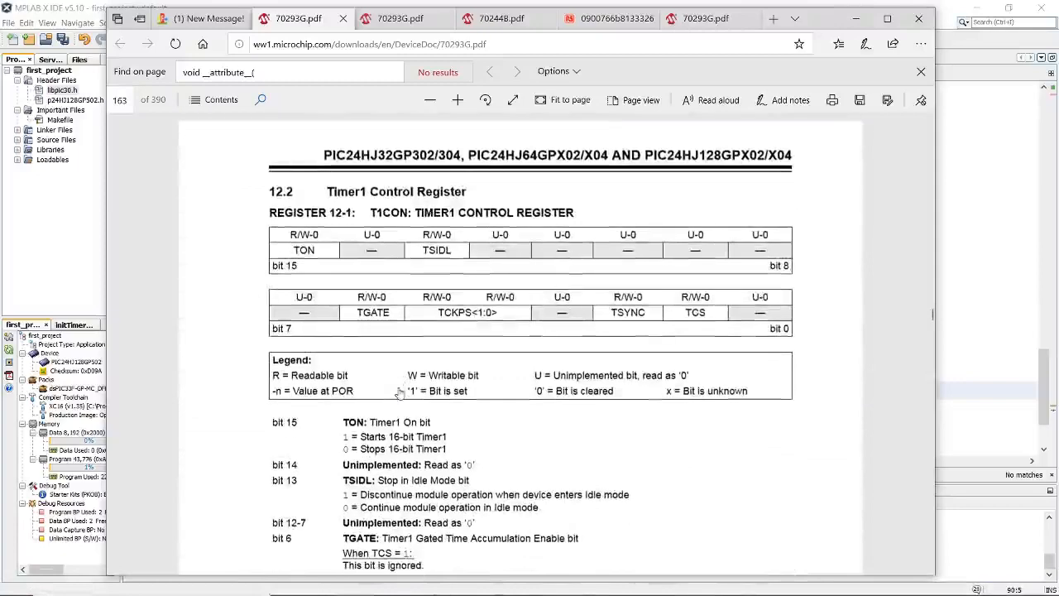
{"action": "scroll", "scroll_direction": "down", "scroll_amount": 3}
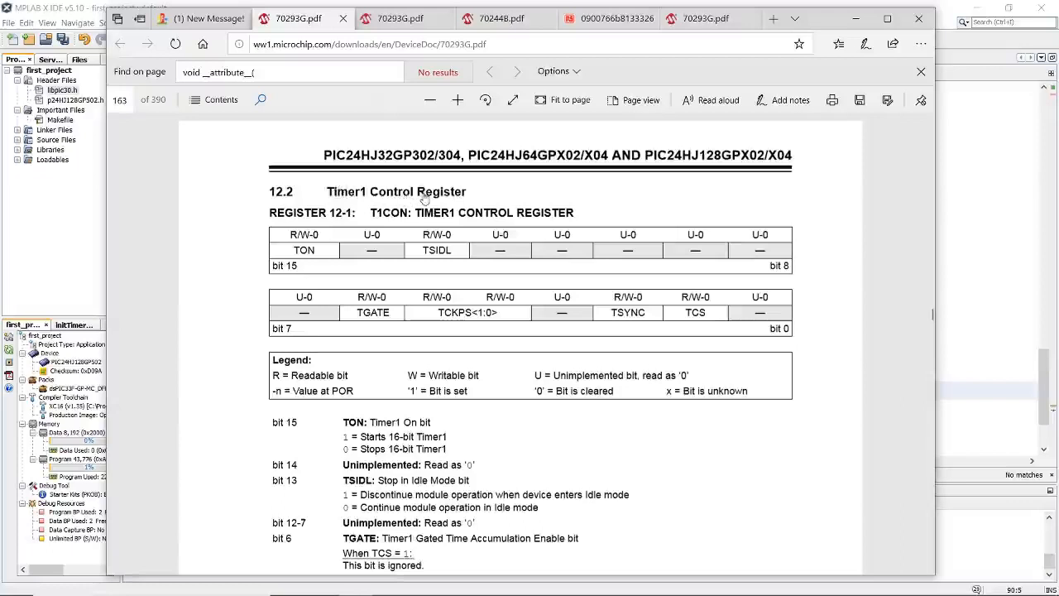
{"action": "mouse_move", "coordinate": [348, 417]}
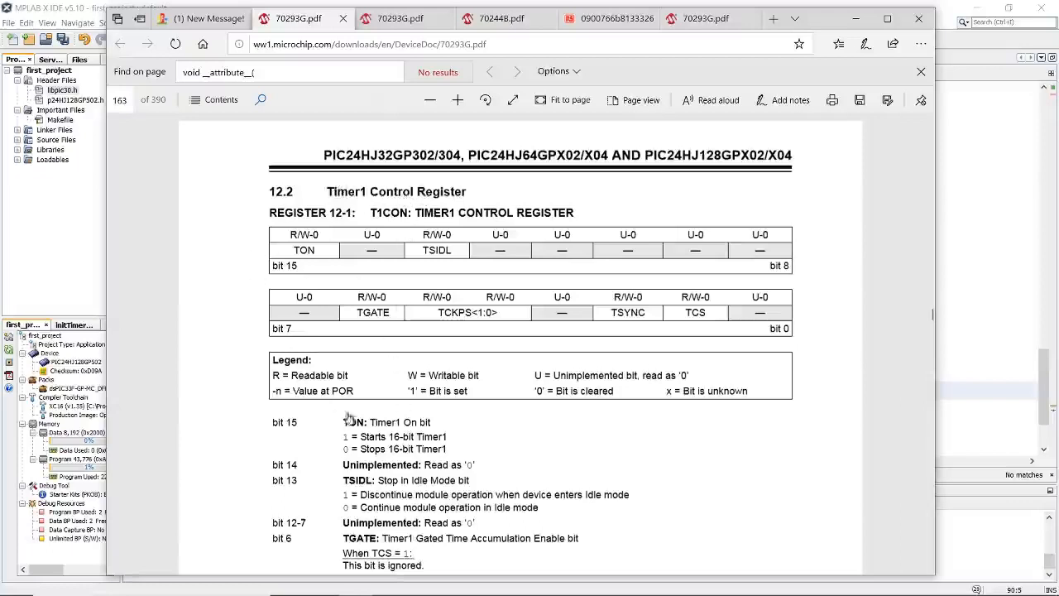
{"action": "mouse_move", "coordinate": [415, 261]}
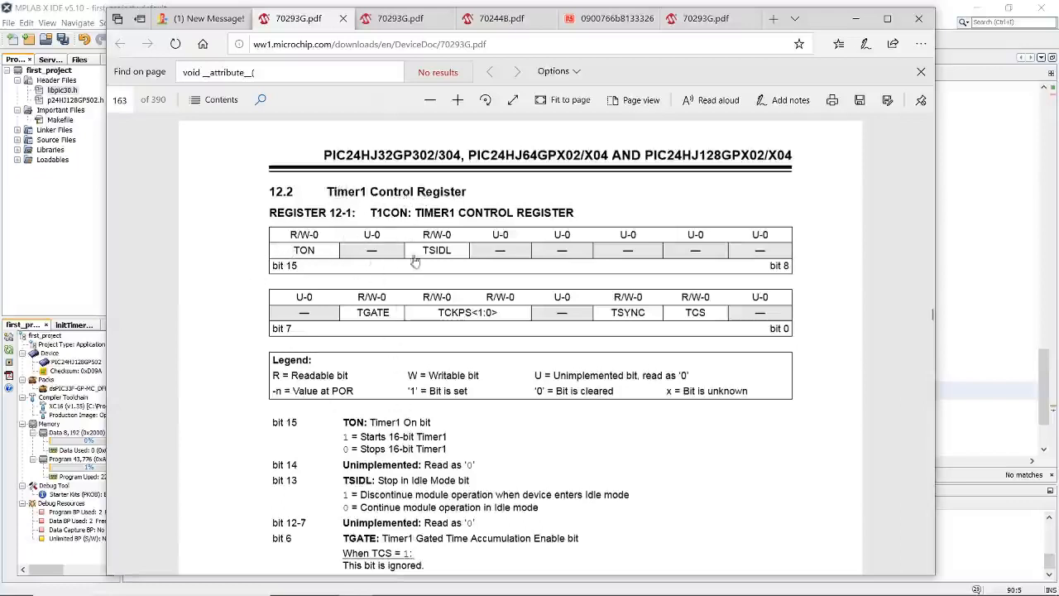
{"action": "mouse_move", "coordinate": [367, 256]}
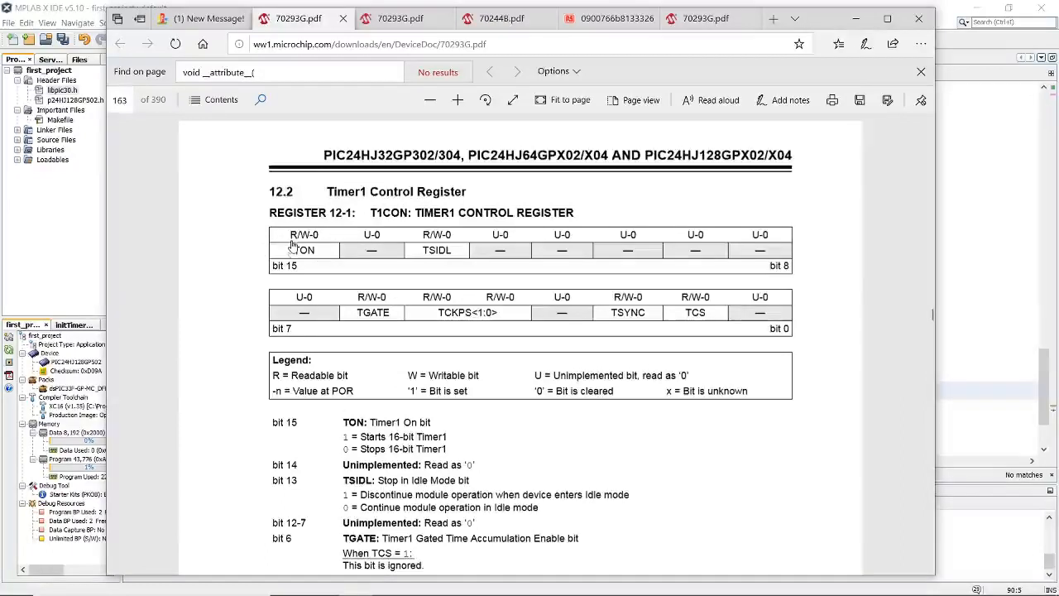
{"action": "mouse_move", "coordinate": [291, 245]}
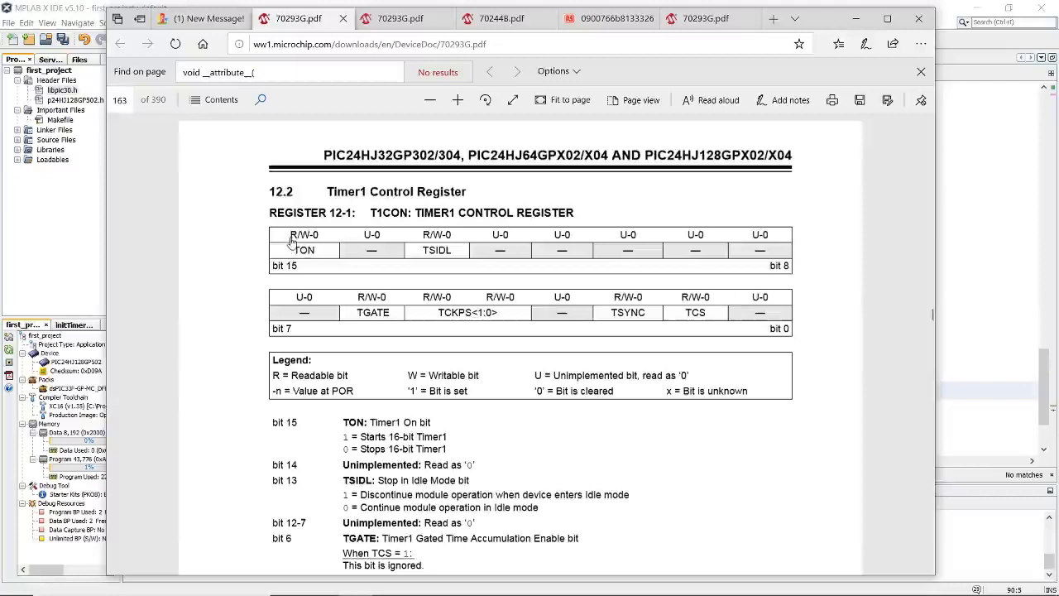
{"action": "mouse_move", "coordinate": [310, 248]}
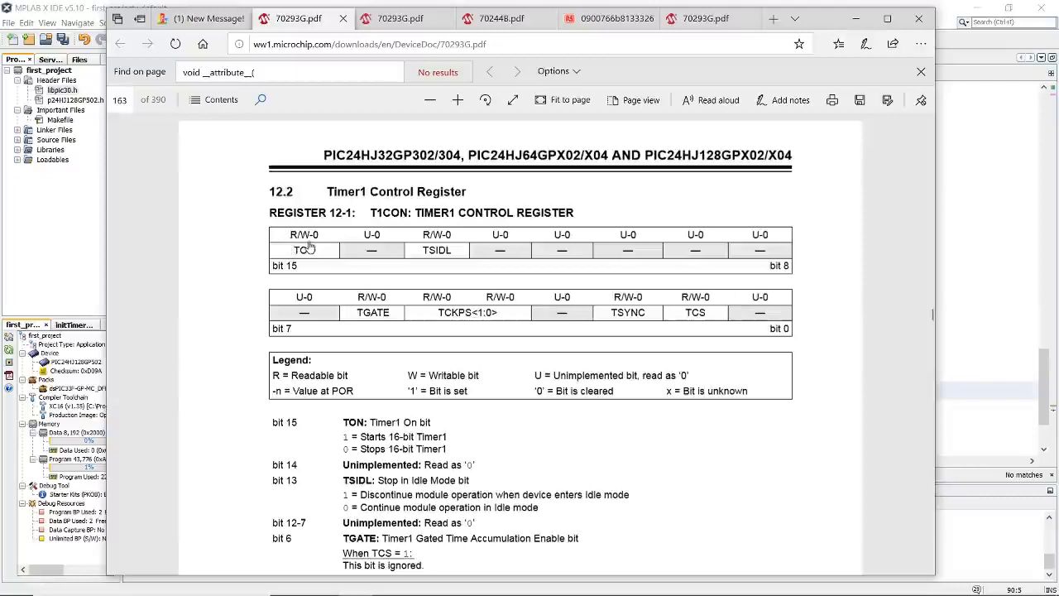
{"action": "scroll", "scroll_direction": "down", "scroll_amount": 3}
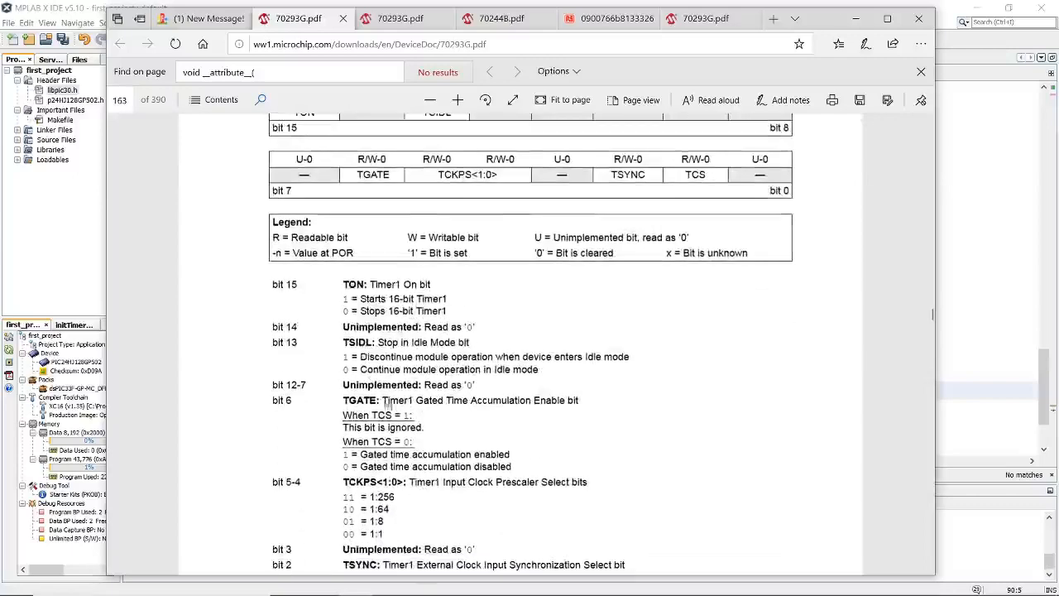
{"action": "mouse_move", "coordinate": [373, 295]}
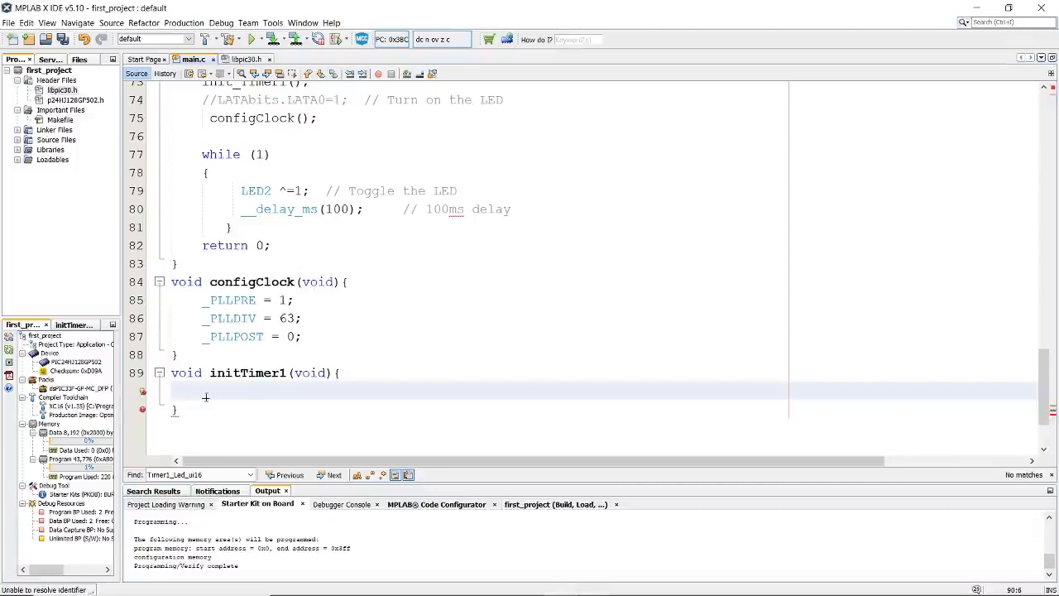
Add _TON = 0; as the first line of initTimer1 to turn Timer1 off
{"action": "type", "text": "TON"}
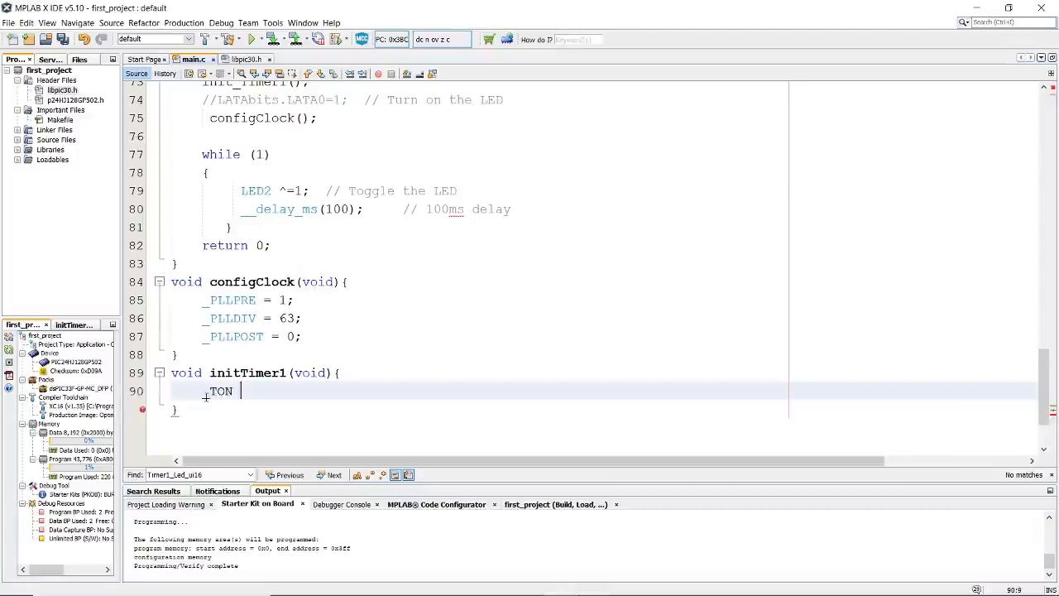
{"action": "type", "text": "=0"}
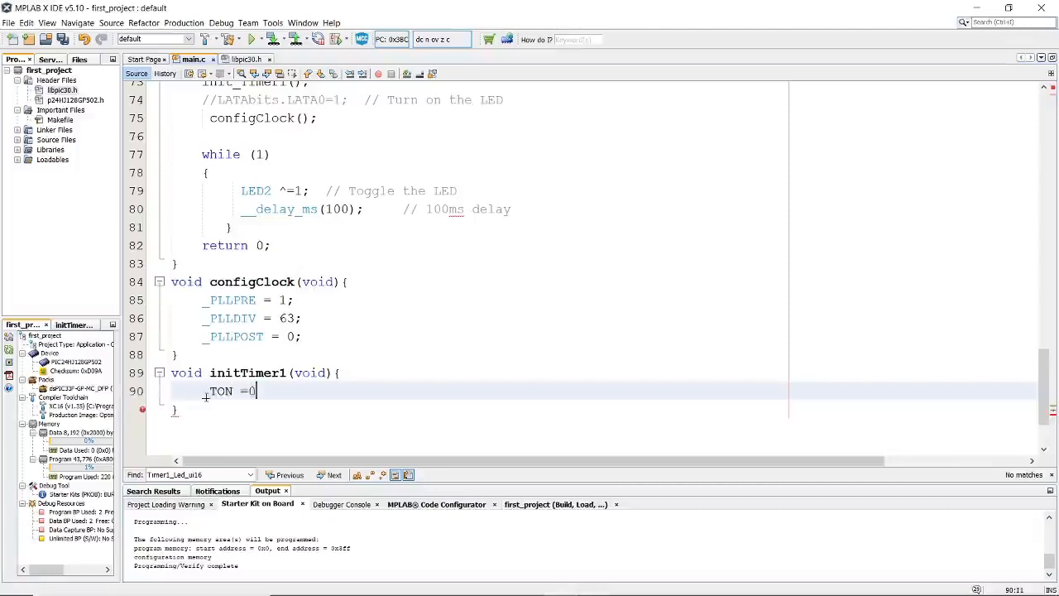
{"action": "key", "text": "enter"}
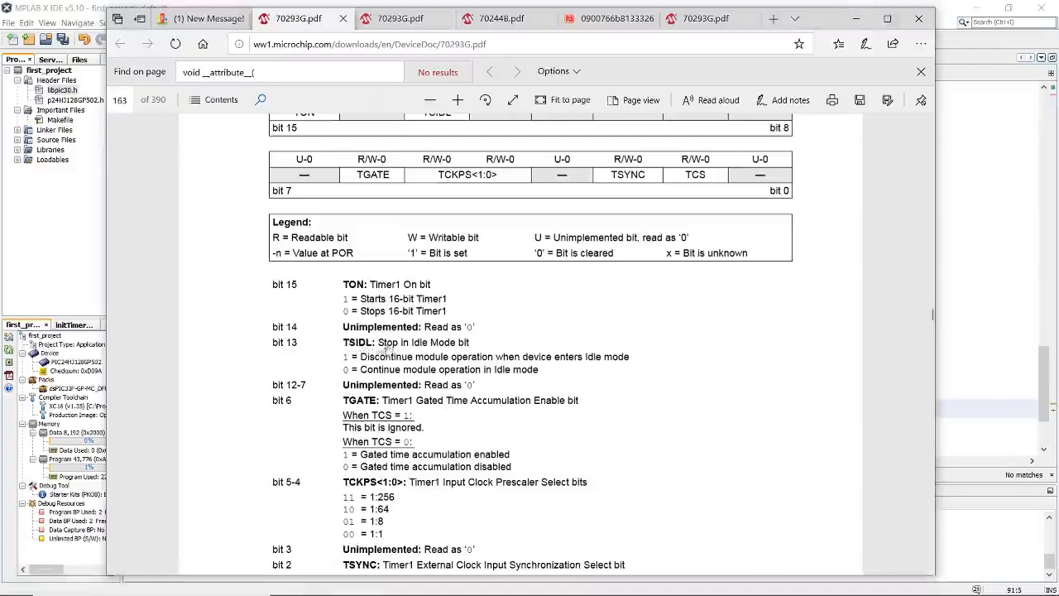
{"action": "mouse_move", "coordinate": [417, 348]}
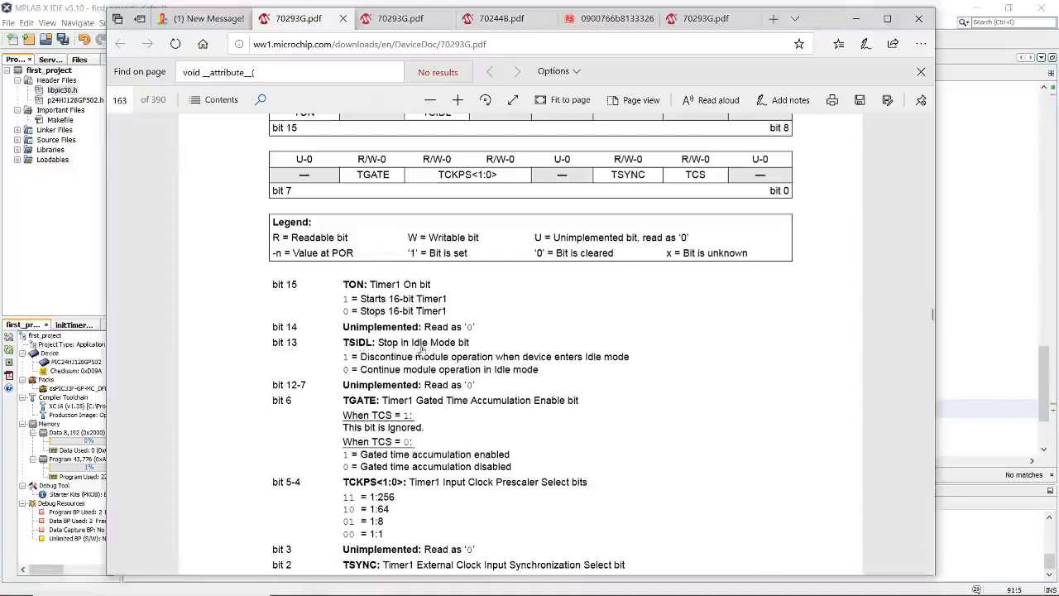
{"action": "mouse_move", "coordinate": [477, 355]}
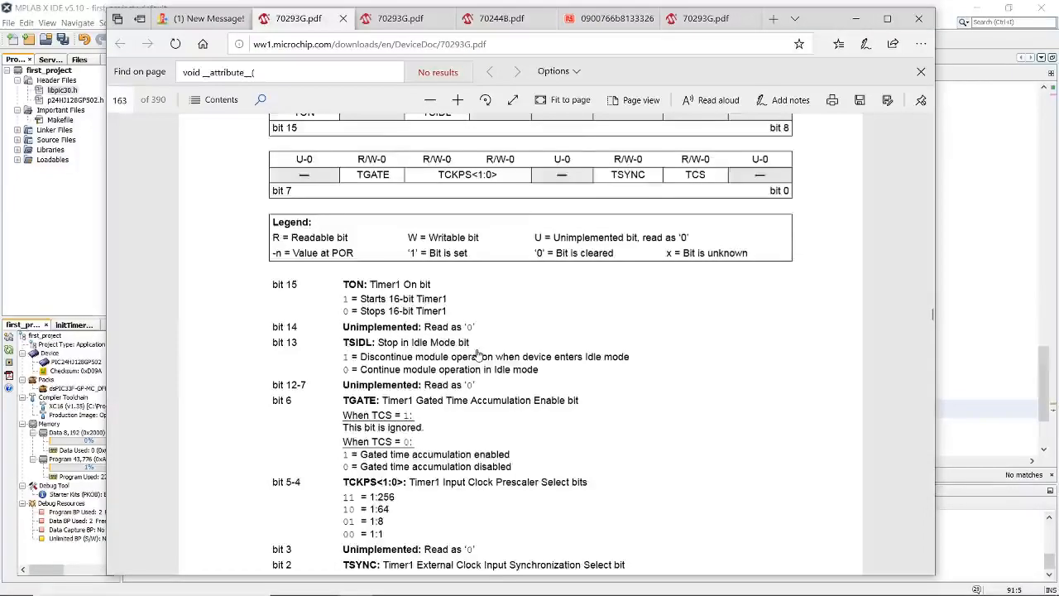
Scroll through the T1CON bit descriptions down to TSYNC and TCS
{"action": "scroll", "scroll_direction": "down", "scroll_amount": 3}
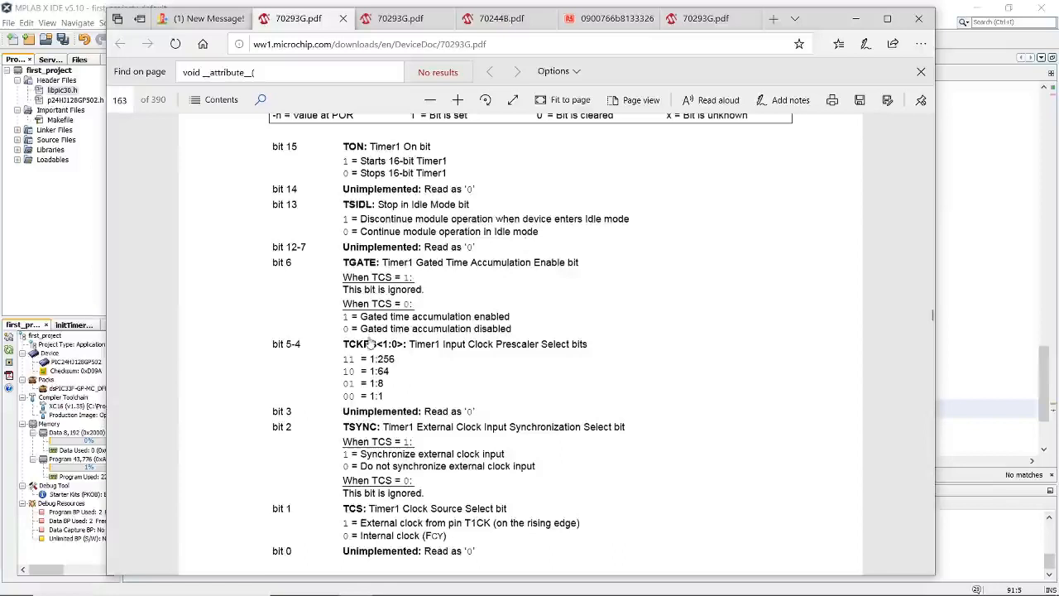
{"action": "mouse_move", "coordinate": [760, 174]}
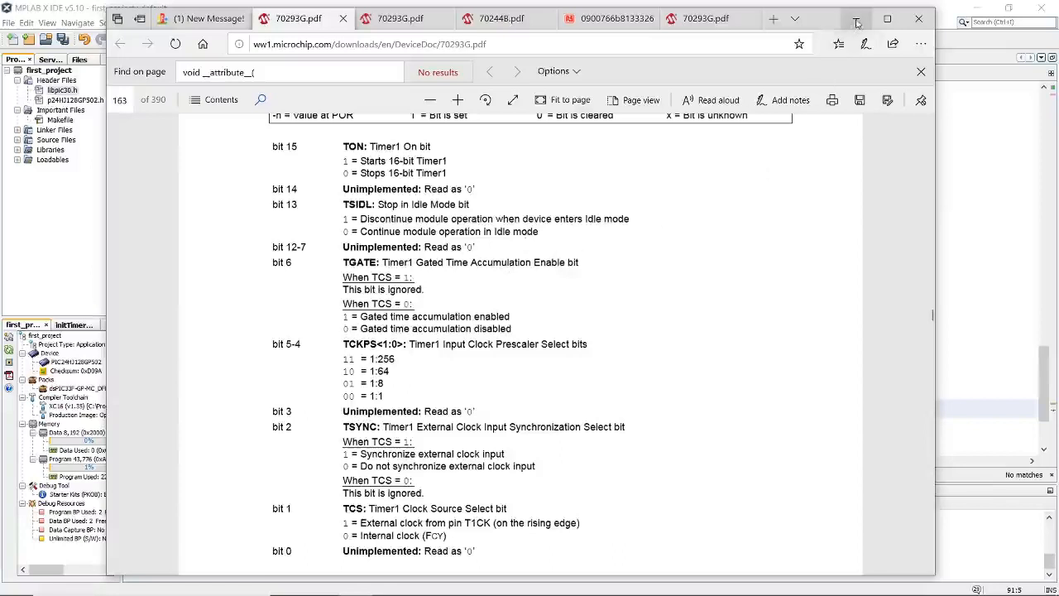
{"action": "mouse_move", "coordinate": [858, 18]}
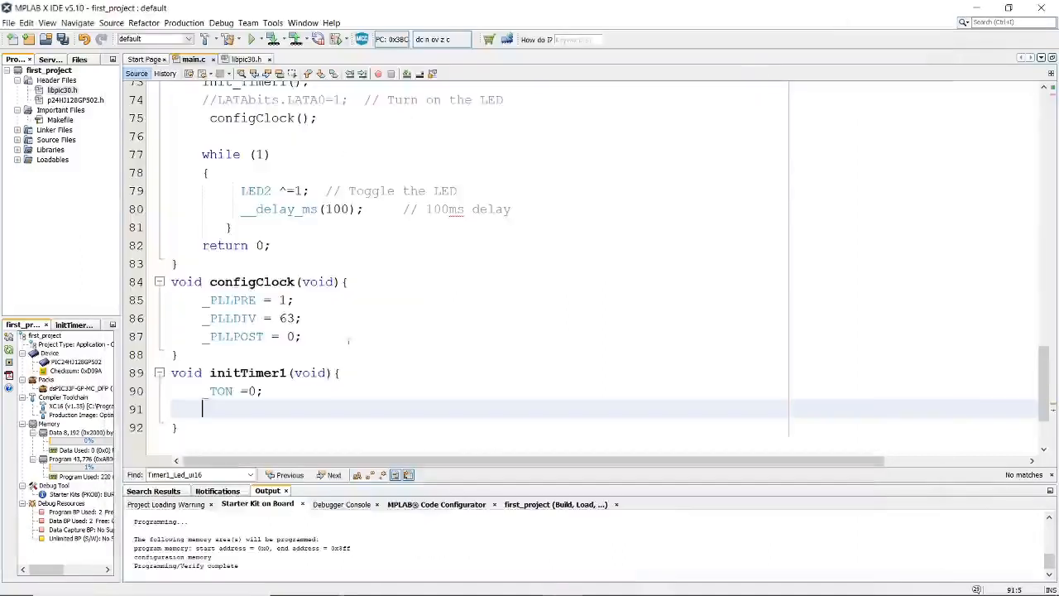
Add _TGATE = 0; on the line below _TON = 0;
{"action": "type", "text": "_TGATE =0"}
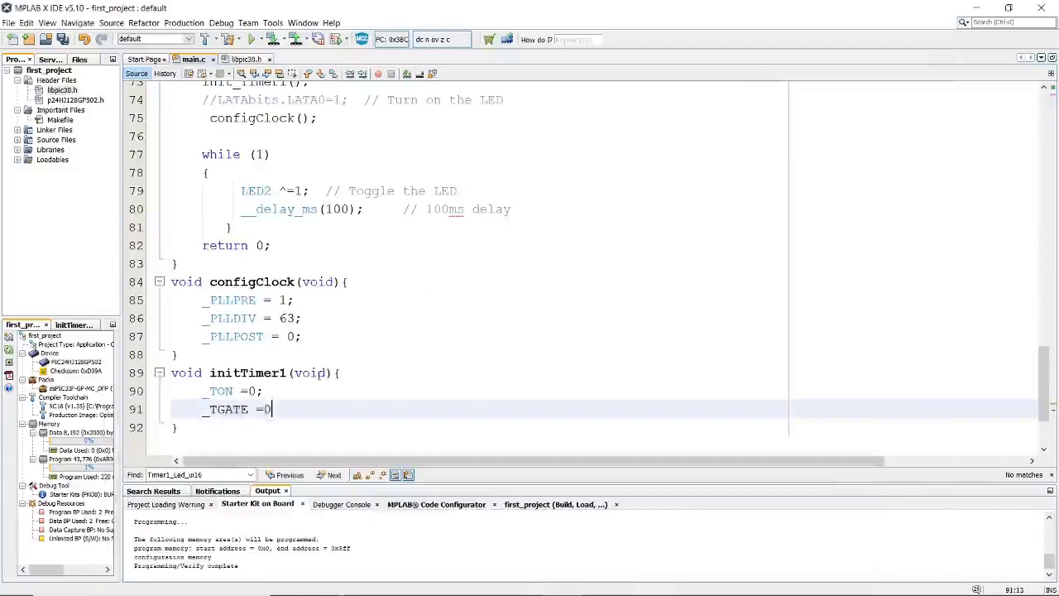
{"action": "type", "text": ";"}
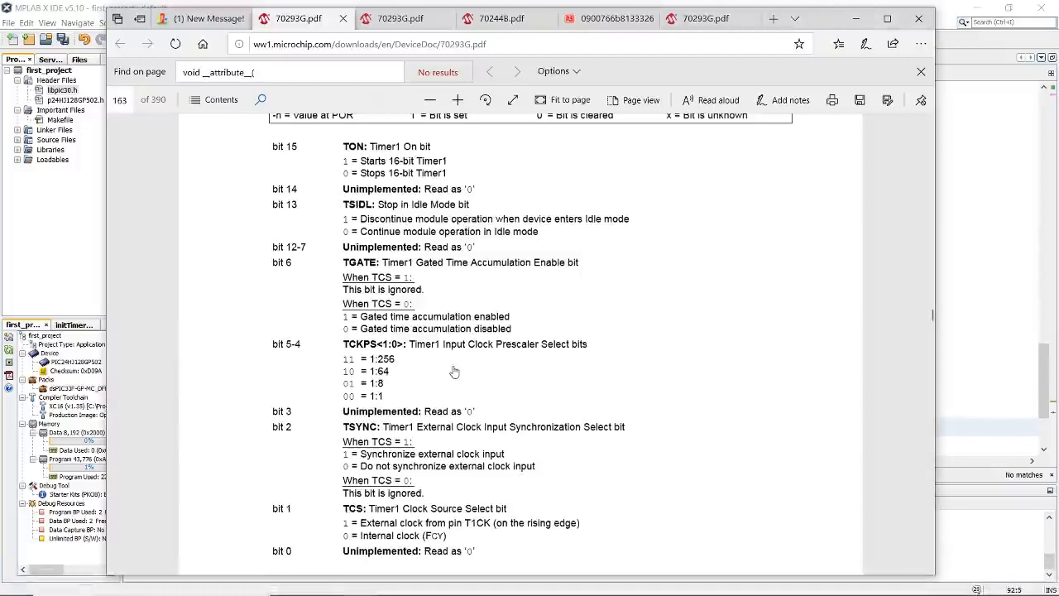
{"action": "mouse_move", "coordinate": [356, 354]}
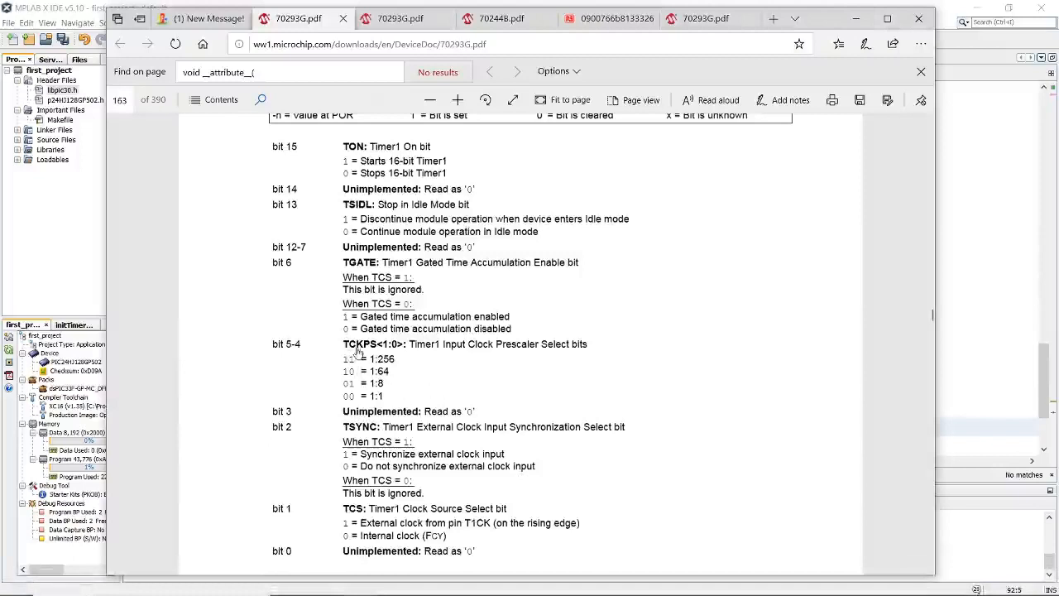
{"action": "mouse_move", "coordinate": [437, 351]}
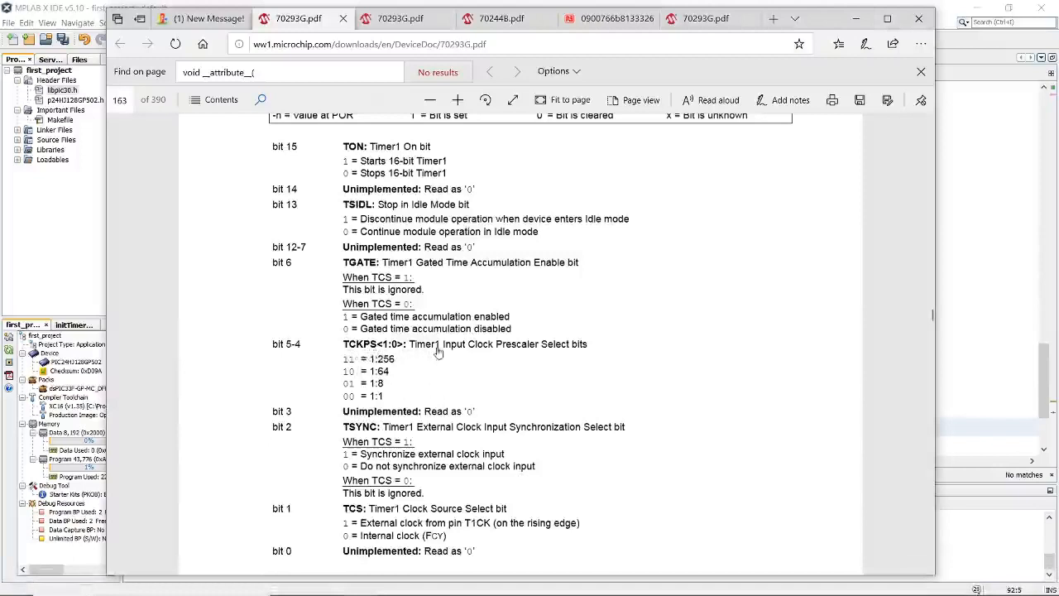
{"action": "mouse_move", "coordinate": [526, 361]}
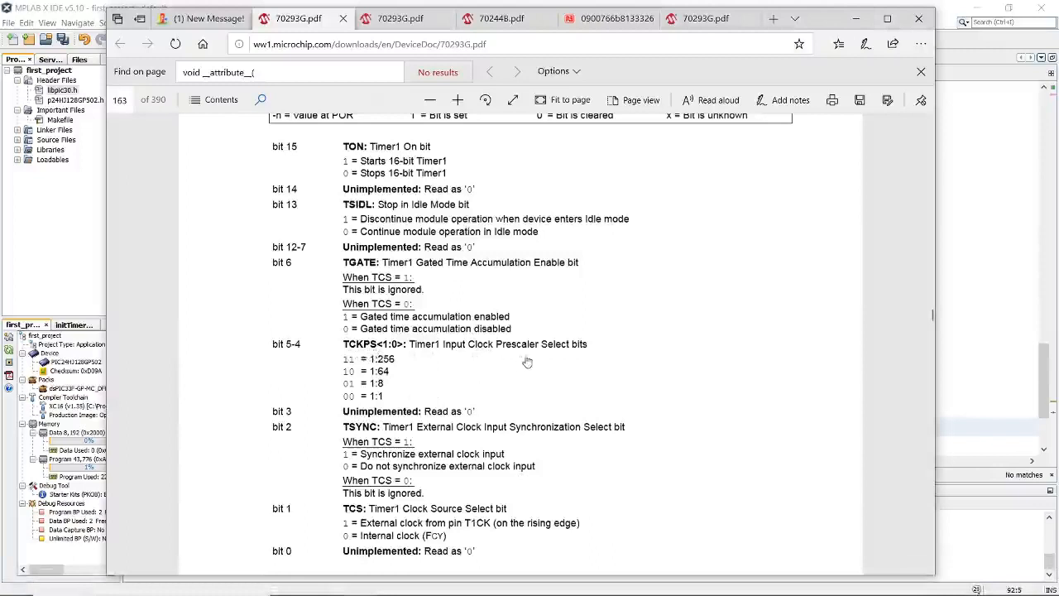
{"action": "mouse_move", "coordinate": [555, 331]}
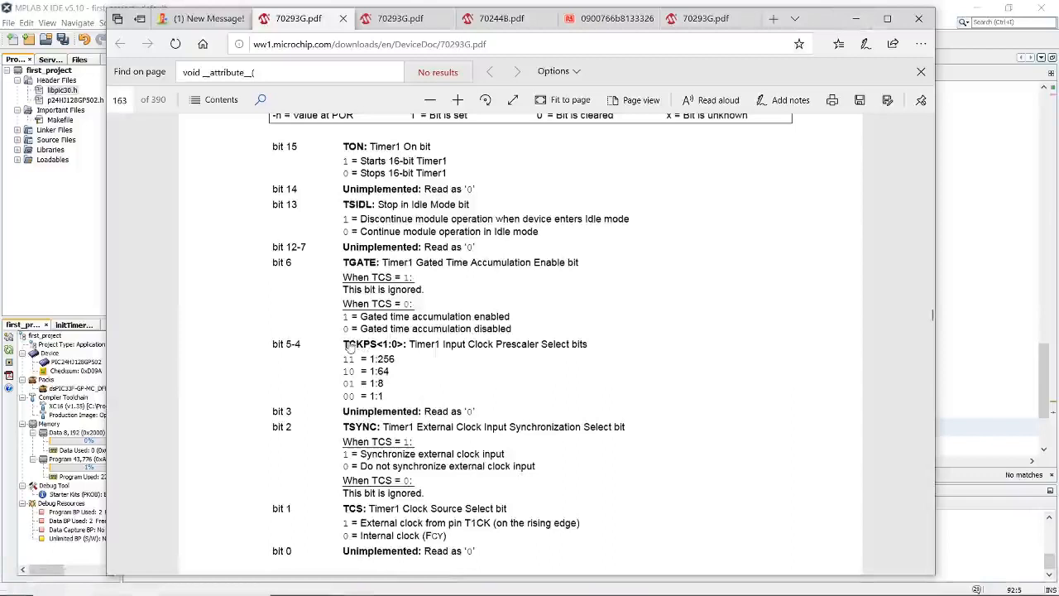
{"action": "mouse_move", "coordinate": [363, 394]}
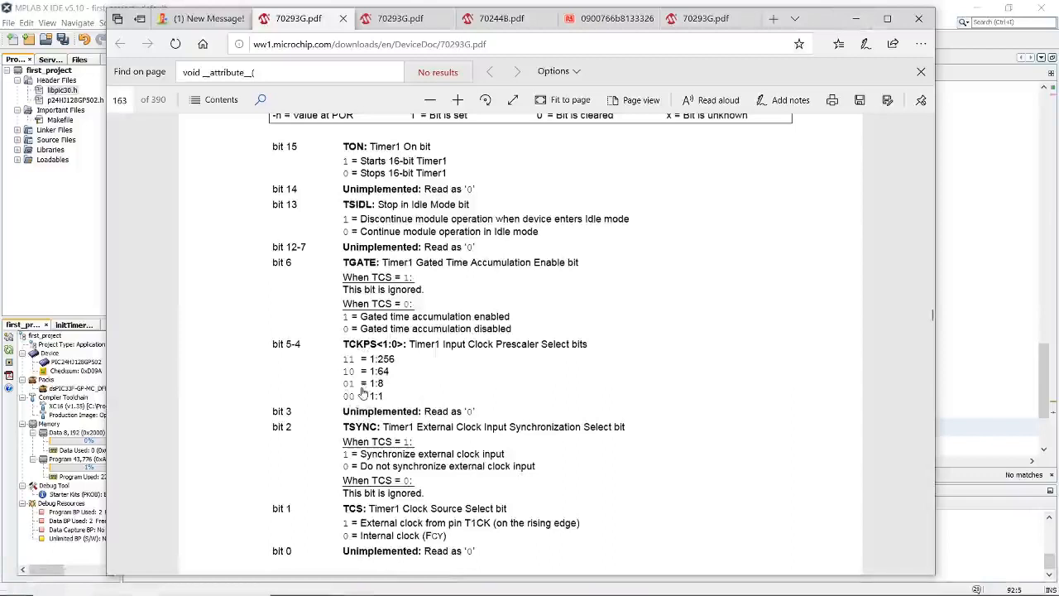
{"action": "mouse_move", "coordinate": [470, 379]}
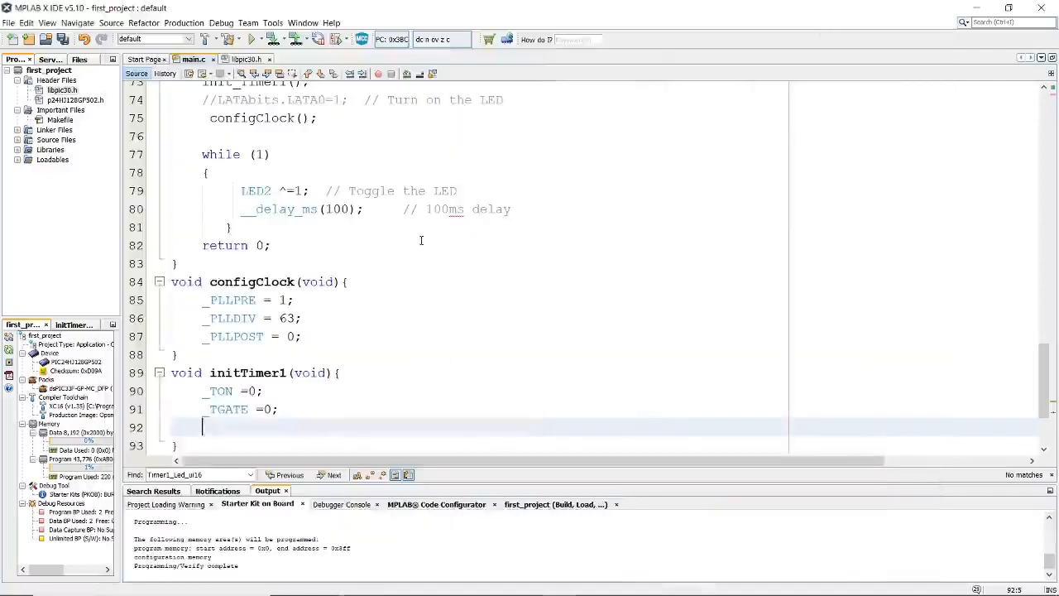
Add _TCKPS = 0; to select the 1:1 prescaler
{"action": "type", "text": "_TCK"}
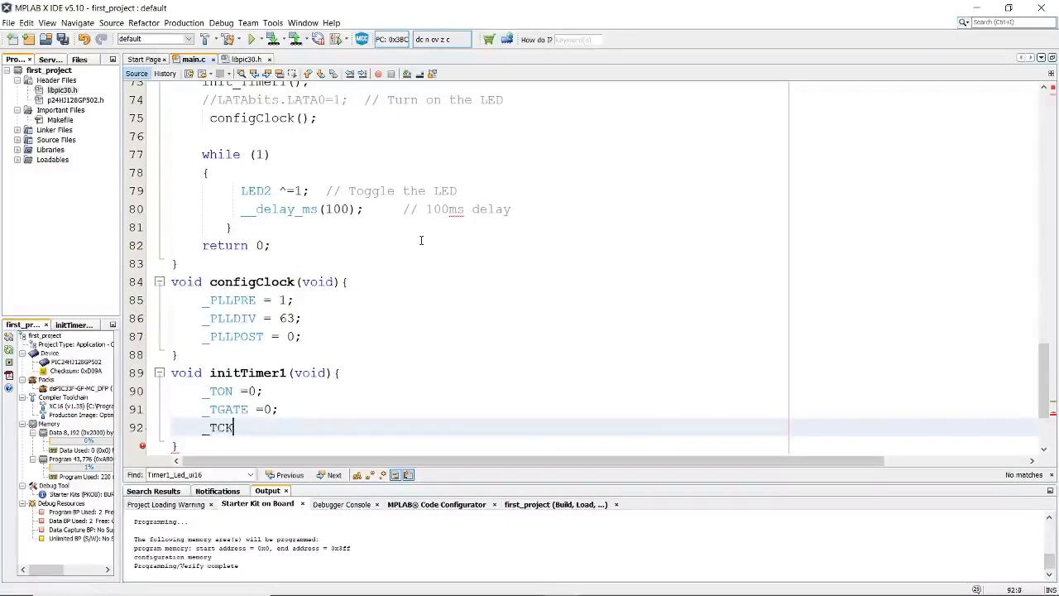
{"action": "type", "text": "PS"}
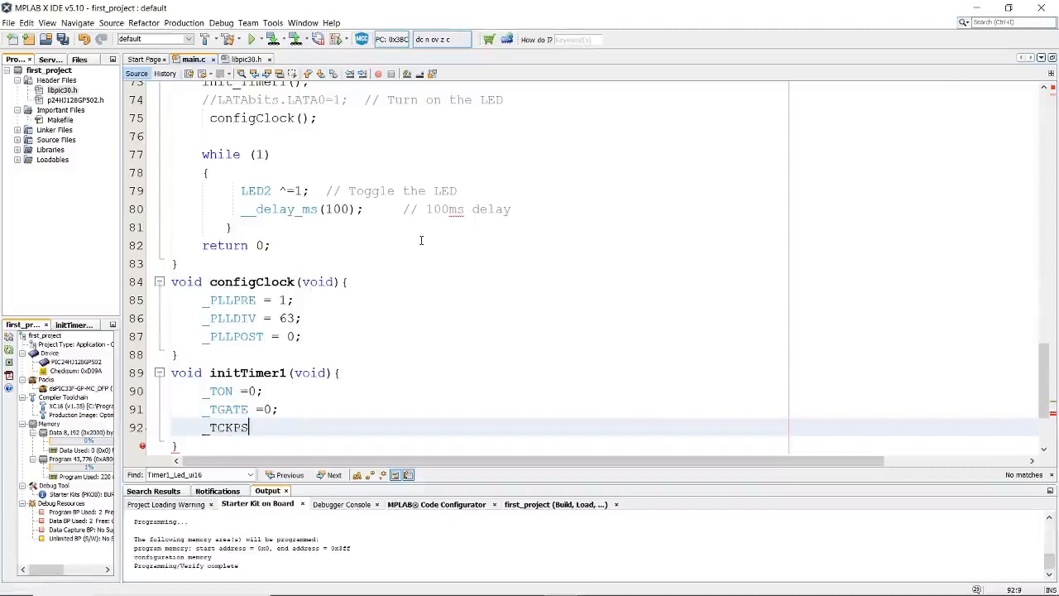
{"action": "type", "text": "= 0"}
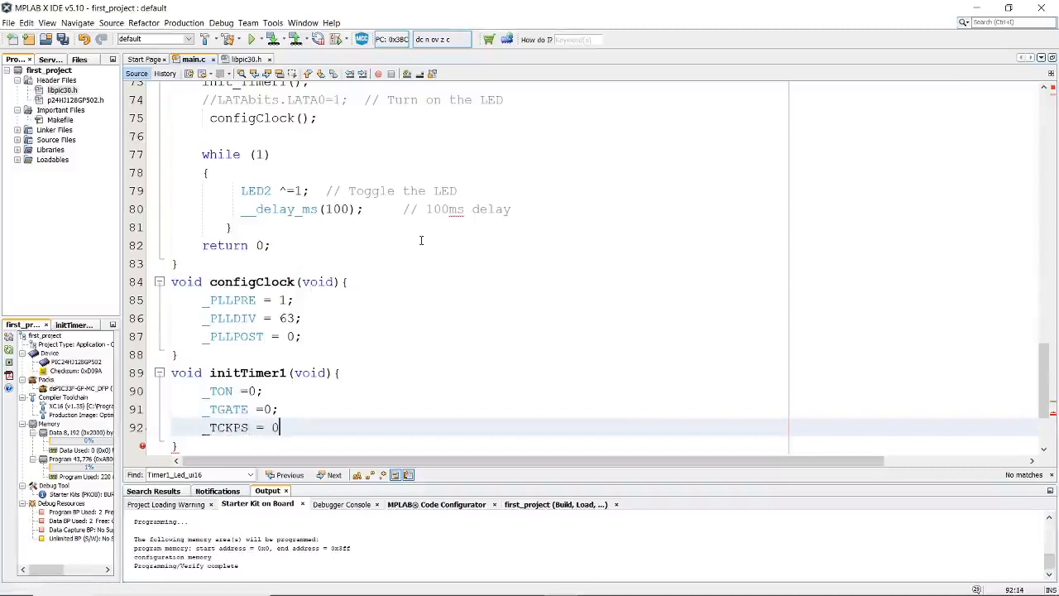
{"action": "type", "text": ";"}
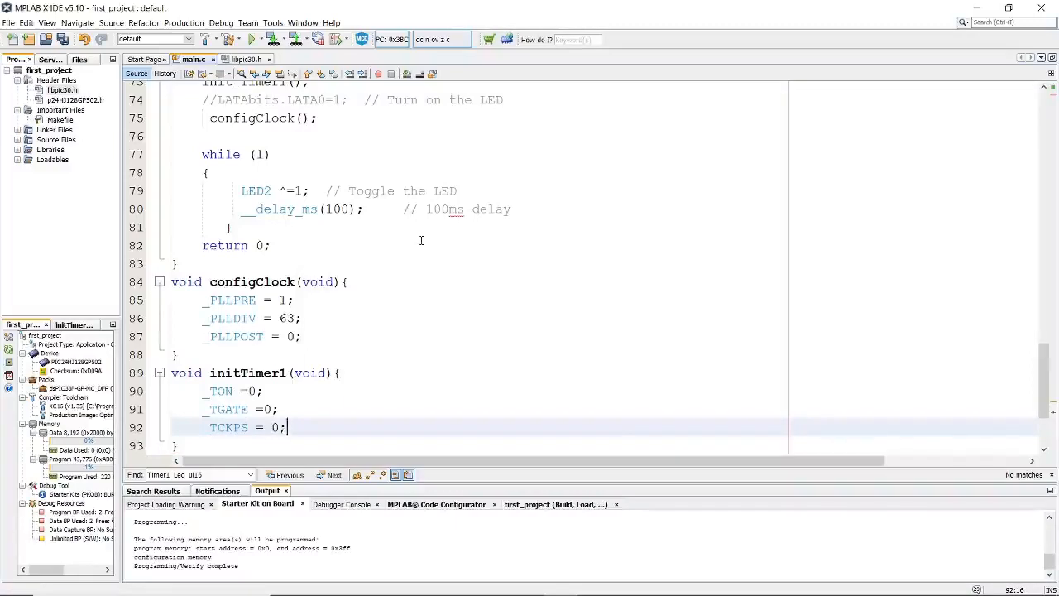
{"action": "mouse_move", "coordinate": [381, 397]}
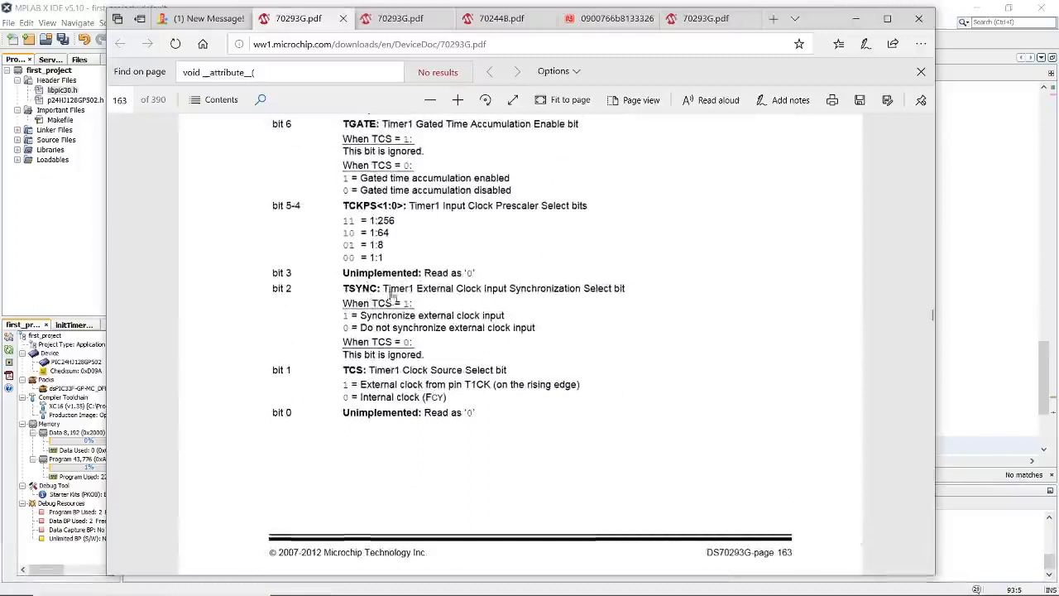
{"action": "mouse_move", "coordinate": [496, 296]}
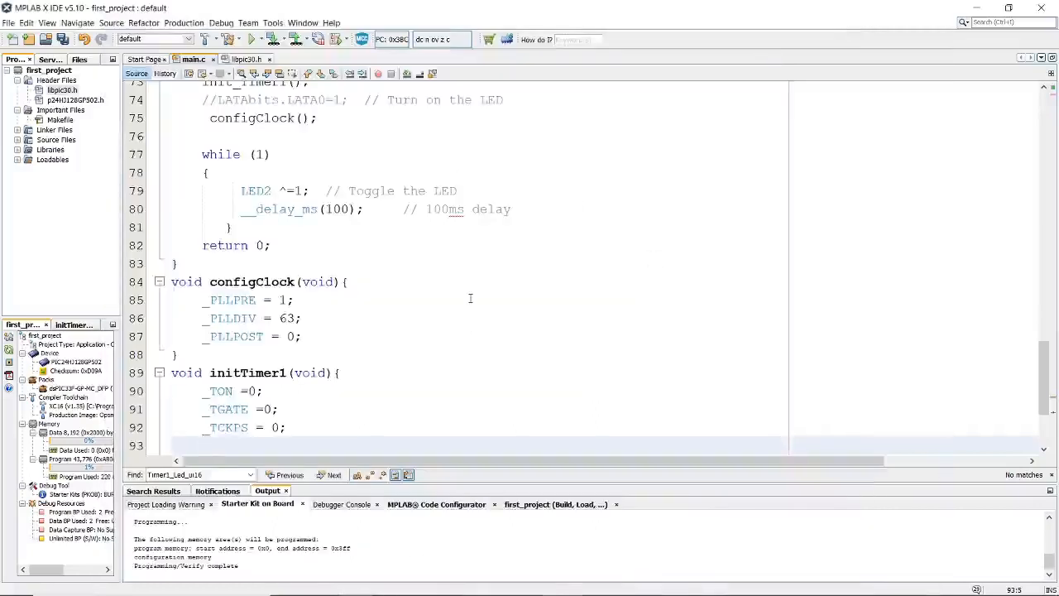
Add _TCS = 0 to select the internal clock source
{"action": "type", "text": "_TCS"}
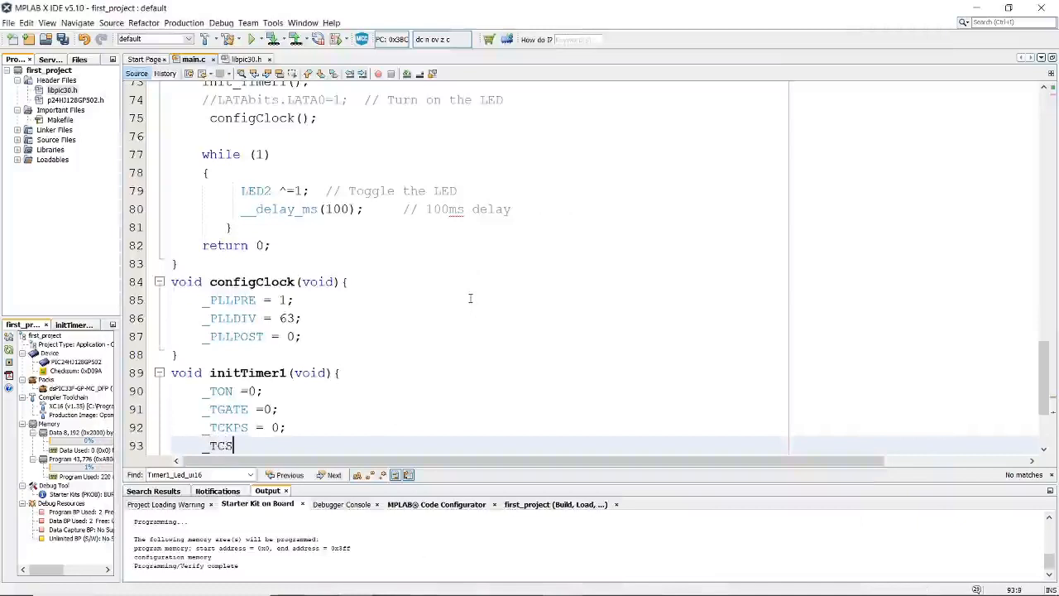
{"action": "type", "text": "=0"}
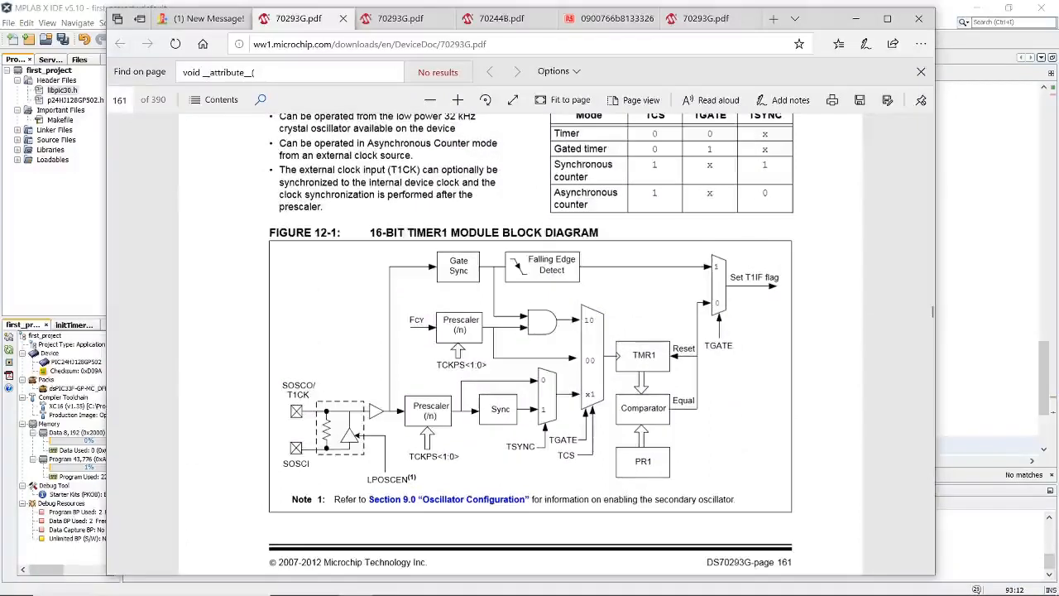
{"action": "mouse_move", "coordinate": [420, 354]}
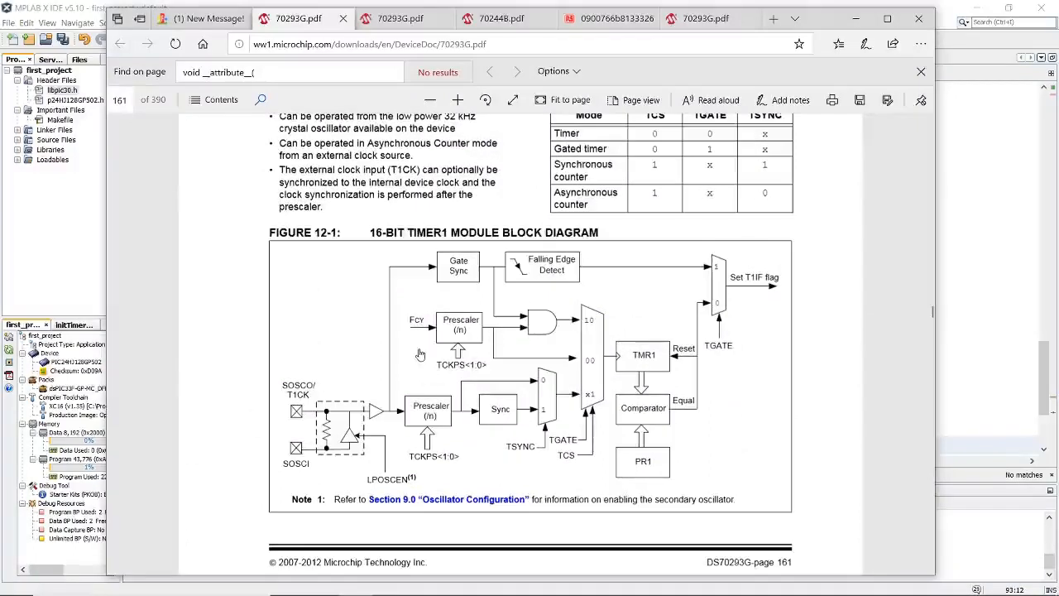
{"action": "mouse_move", "coordinate": [404, 367]}
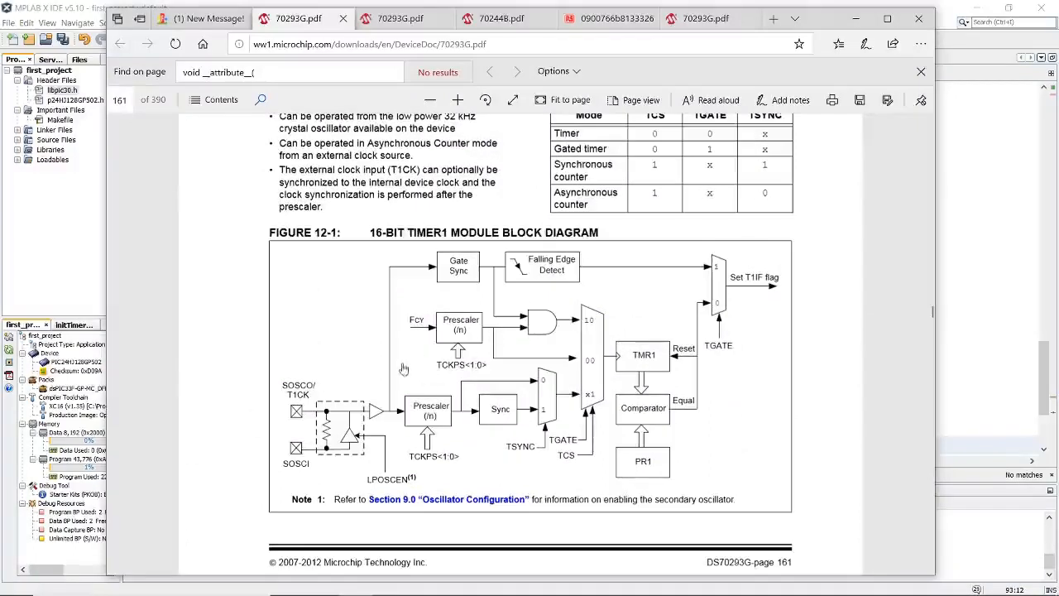
{"action": "mouse_move", "coordinate": [418, 341]}
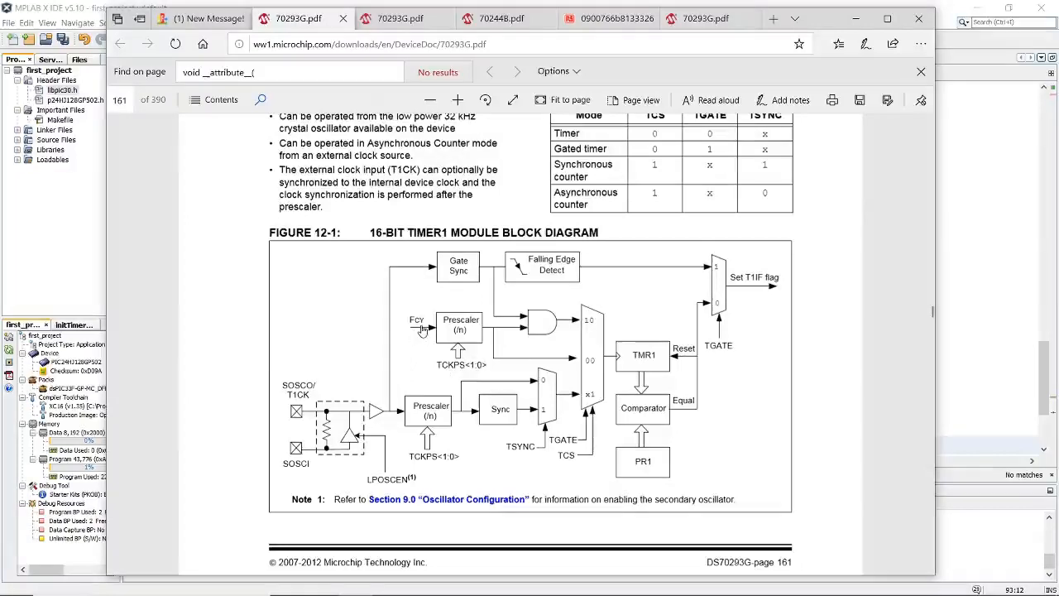
{"action": "mouse_move", "coordinate": [422, 334]}
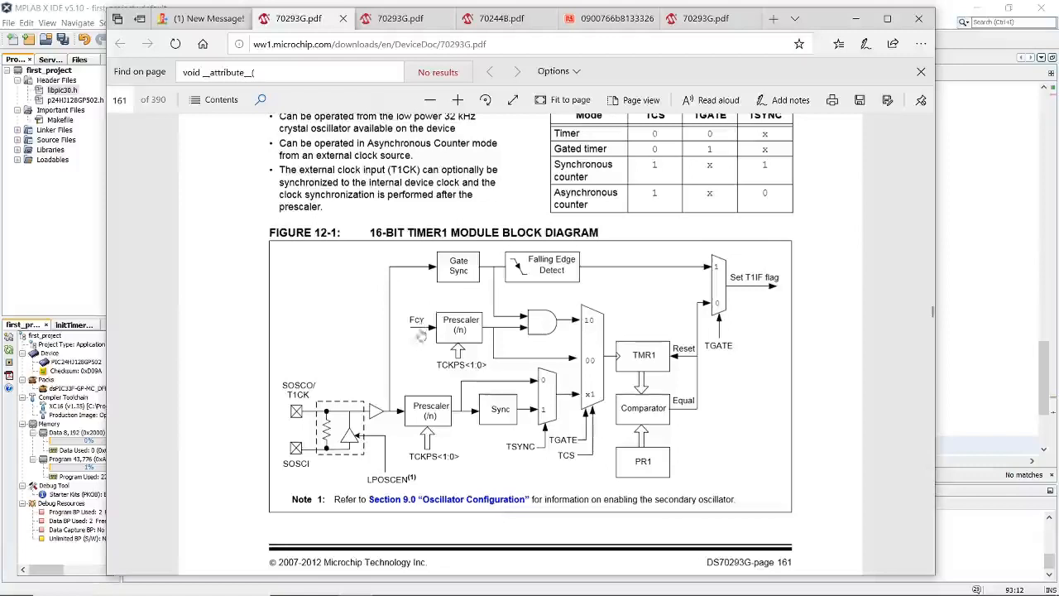
{"action": "mouse_move", "coordinate": [404, 346]}
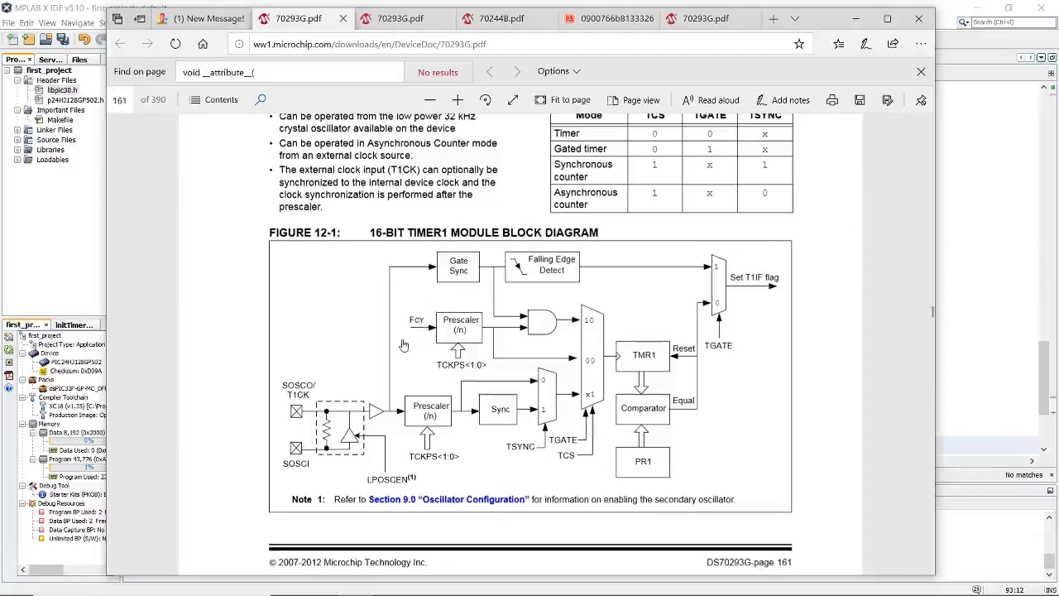
{"action": "mouse_move", "coordinate": [422, 331]}
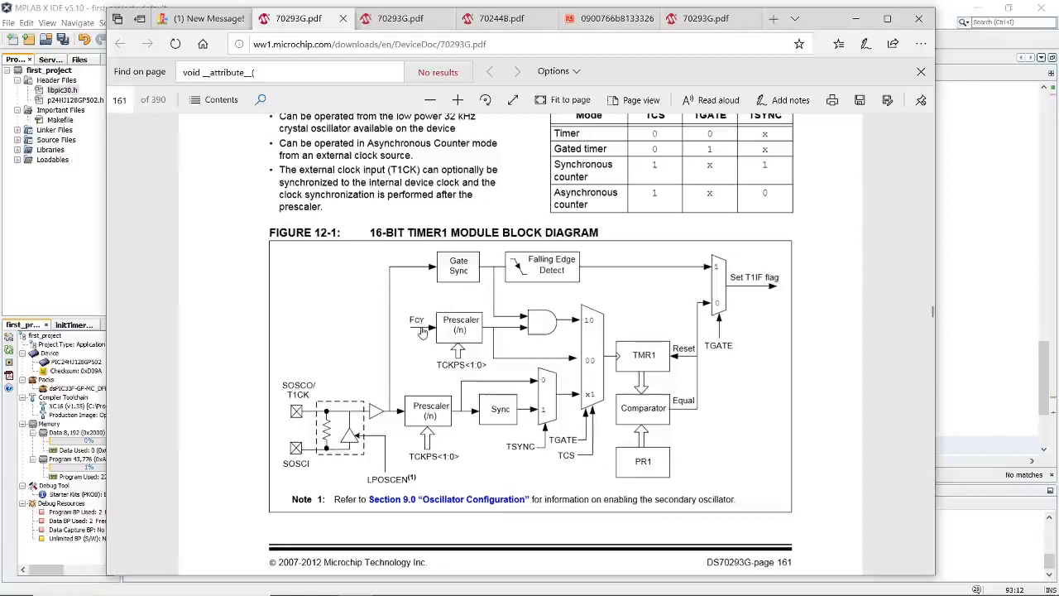
{"action": "mouse_move", "coordinate": [445, 338]}
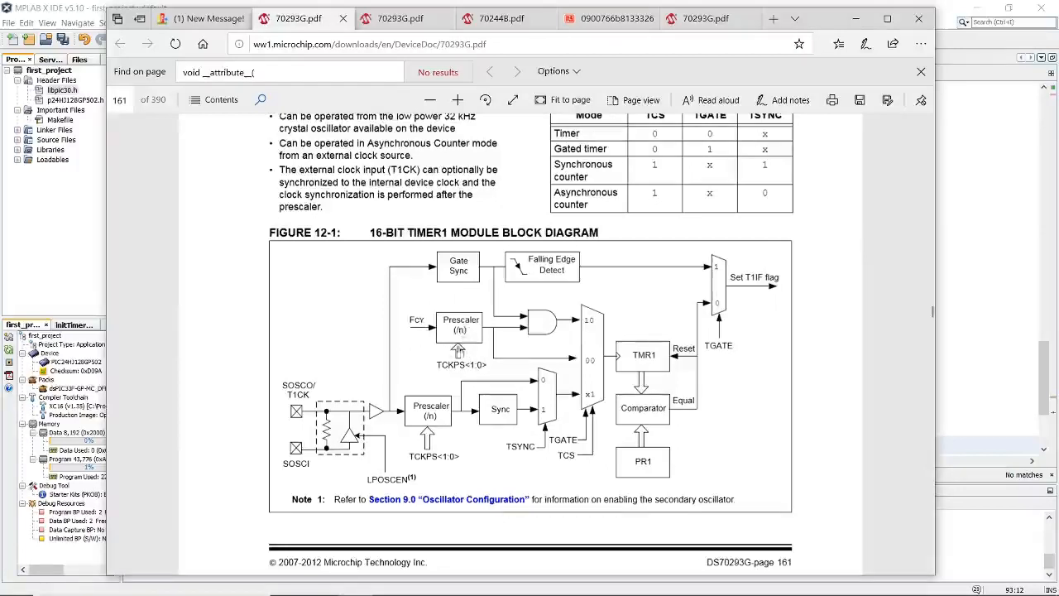
{"action": "mouse_move", "coordinate": [460, 343]}
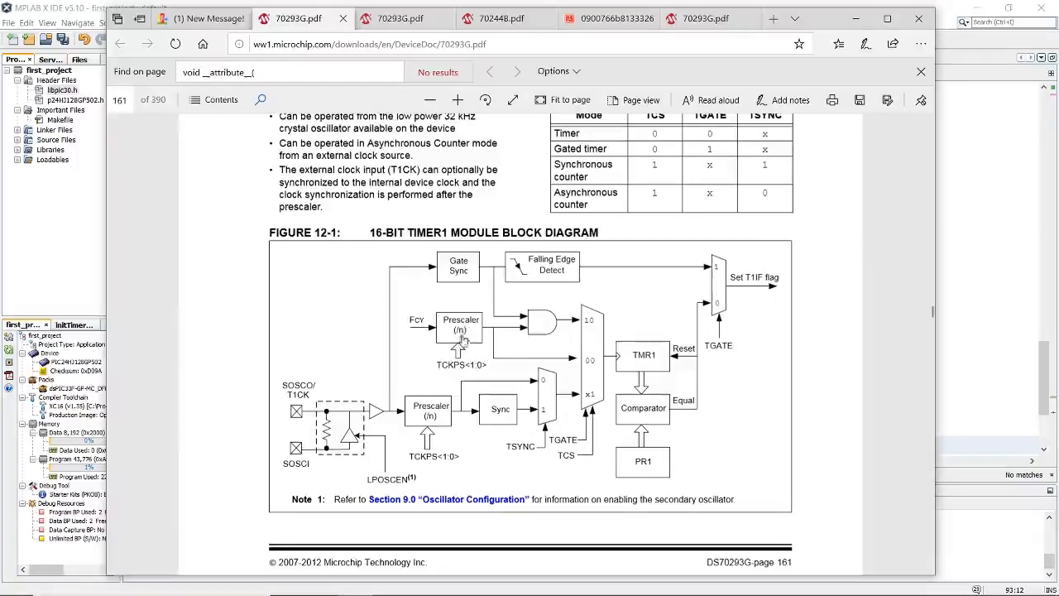
{"action": "mouse_move", "coordinate": [406, 331]}
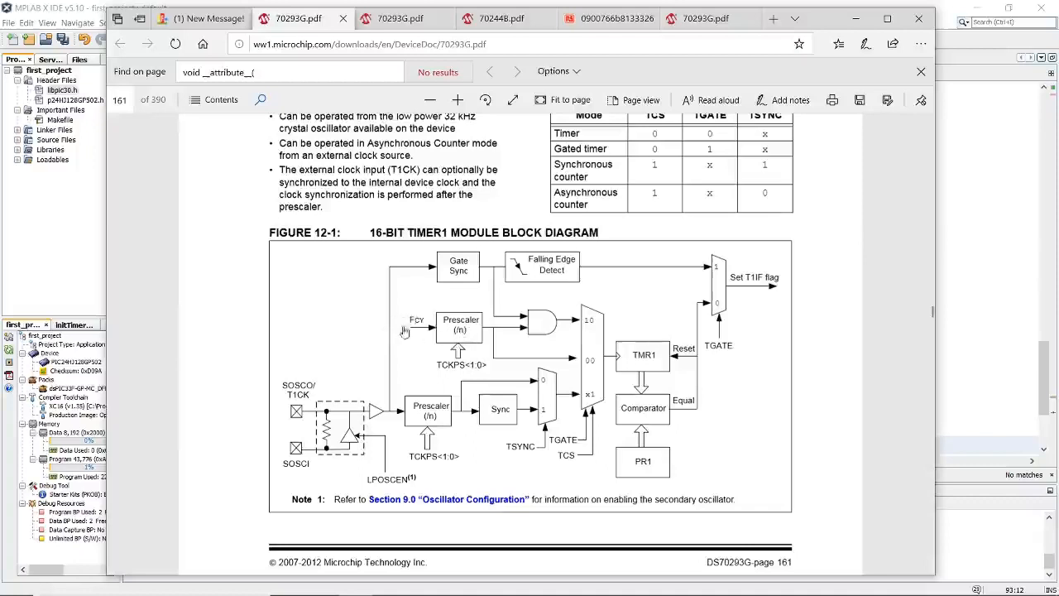
{"action": "mouse_move", "coordinate": [463, 331]}
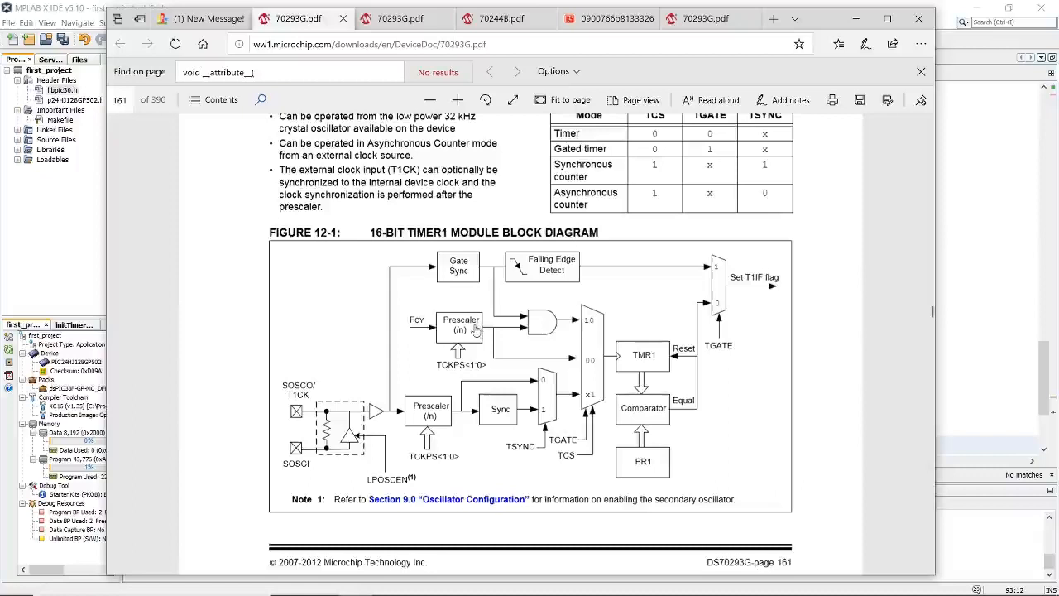
{"action": "mouse_move", "coordinate": [476, 329]}
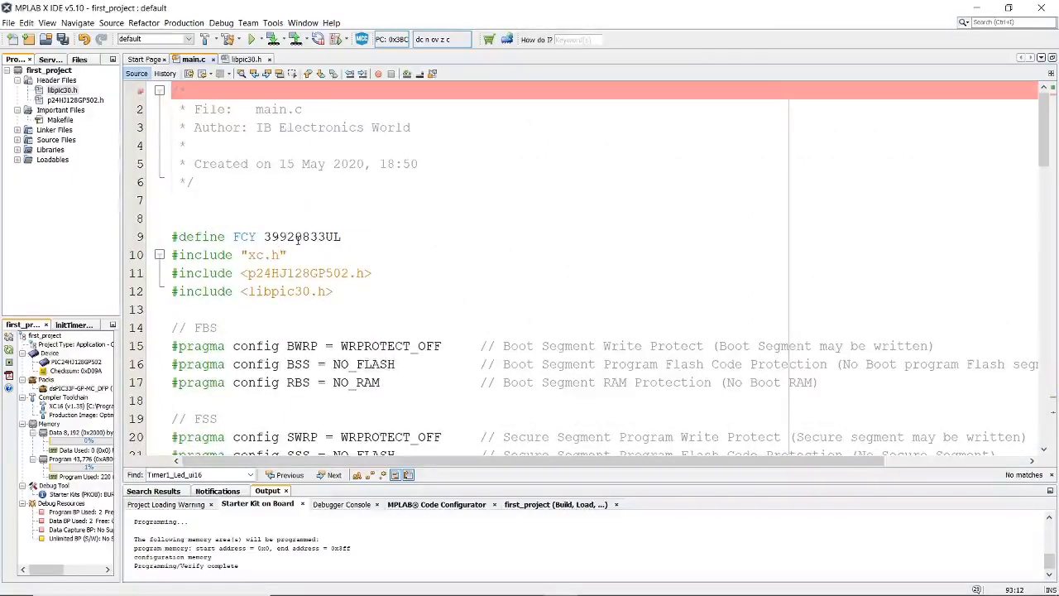
{"action": "scroll", "scroll_direction": "down", "scroll_amount": 3}
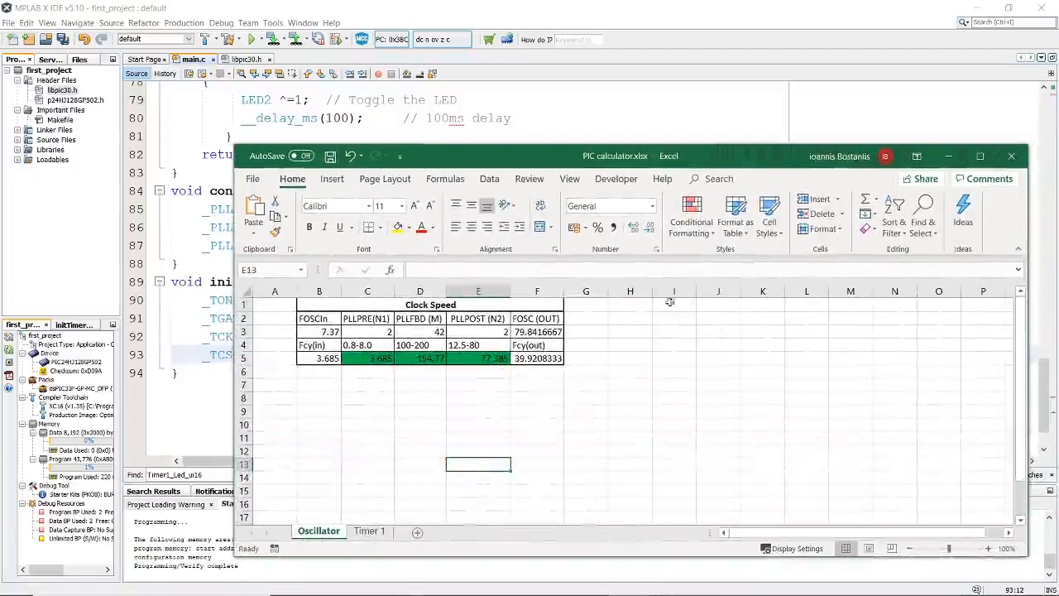
{"action": "mouse_move", "coordinate": [951, 155]}
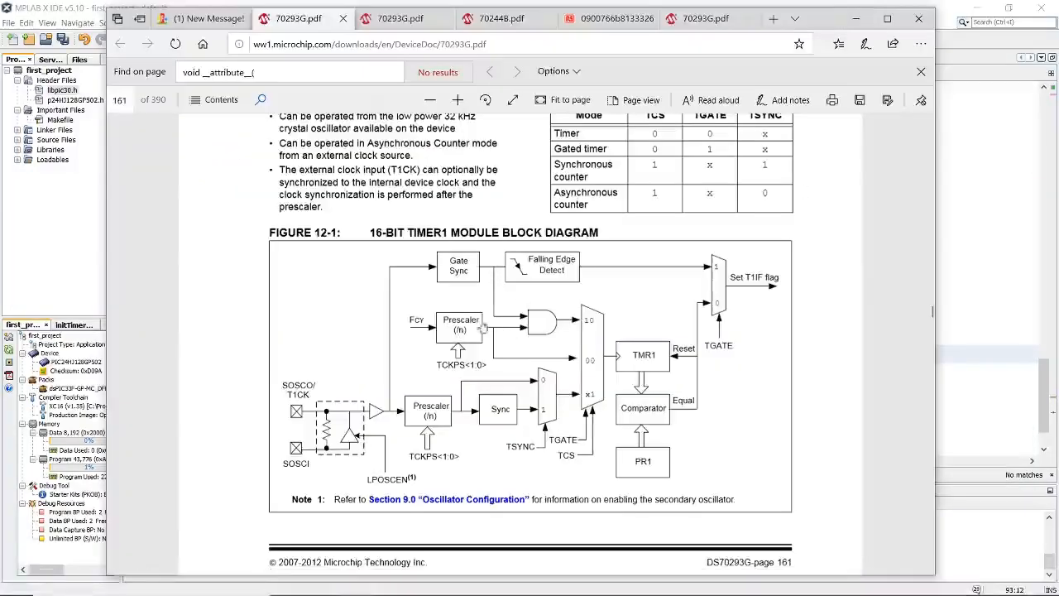
{"action": "mouse_move", "coordinate": [513, 368]}
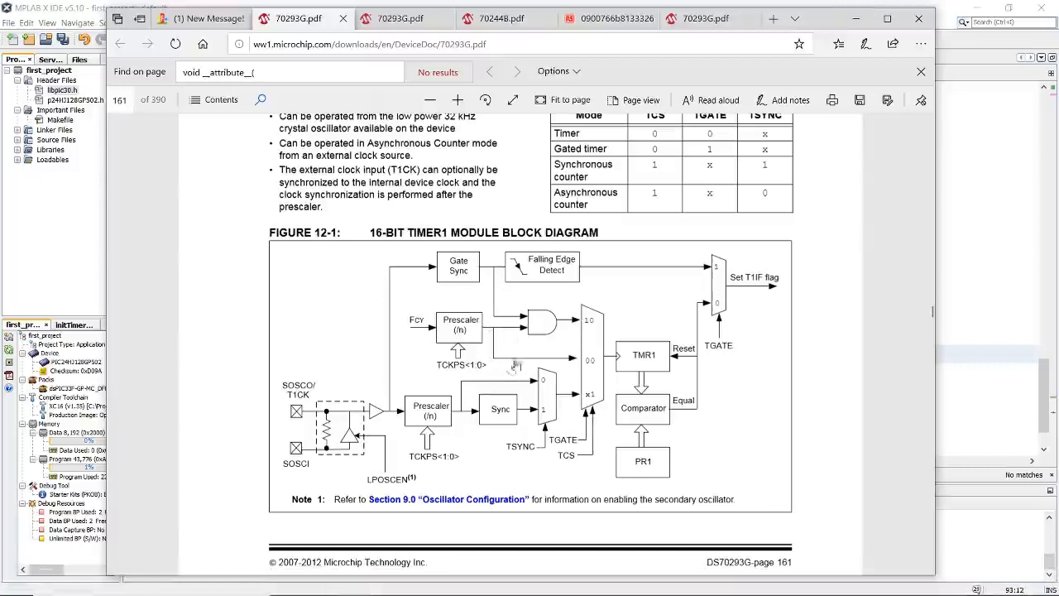
{"action": "mouse_move", "coordinate": [628, 351]}
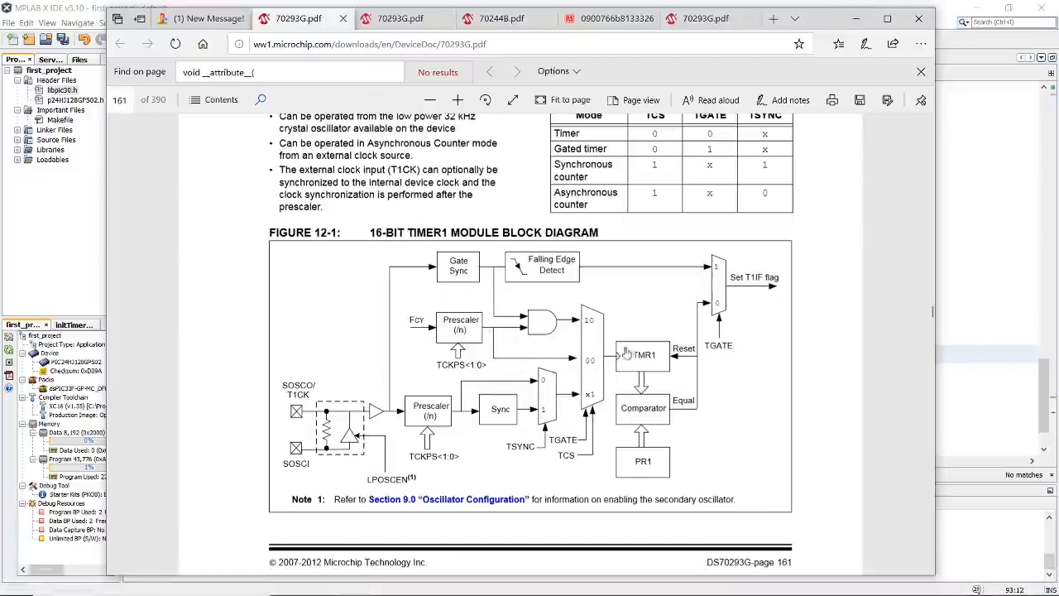
{"action": "mouse_move", "coordinate": [652, 363]}
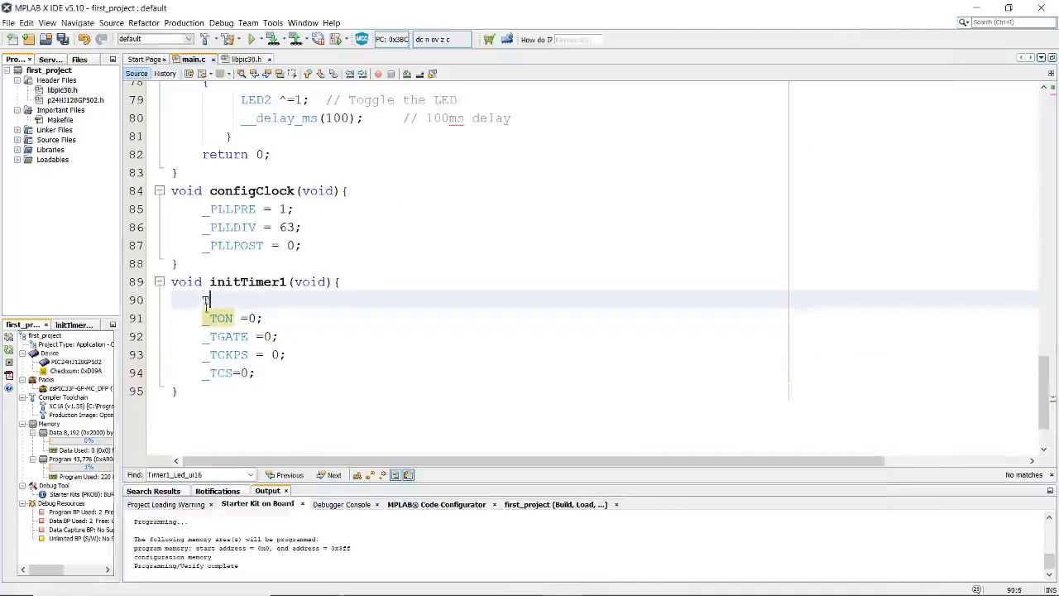
Clear TMR1 with TMR1 = 0; and set PR1 = 39920
{"action": "type", "text": "TMR1"}
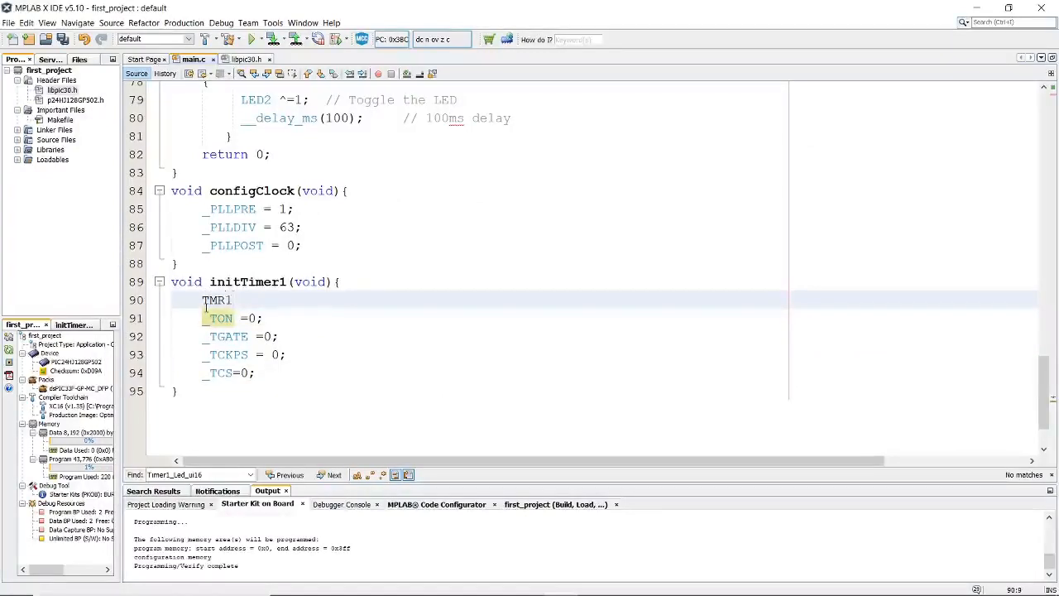
{"action": "type", "text": "=0;"}
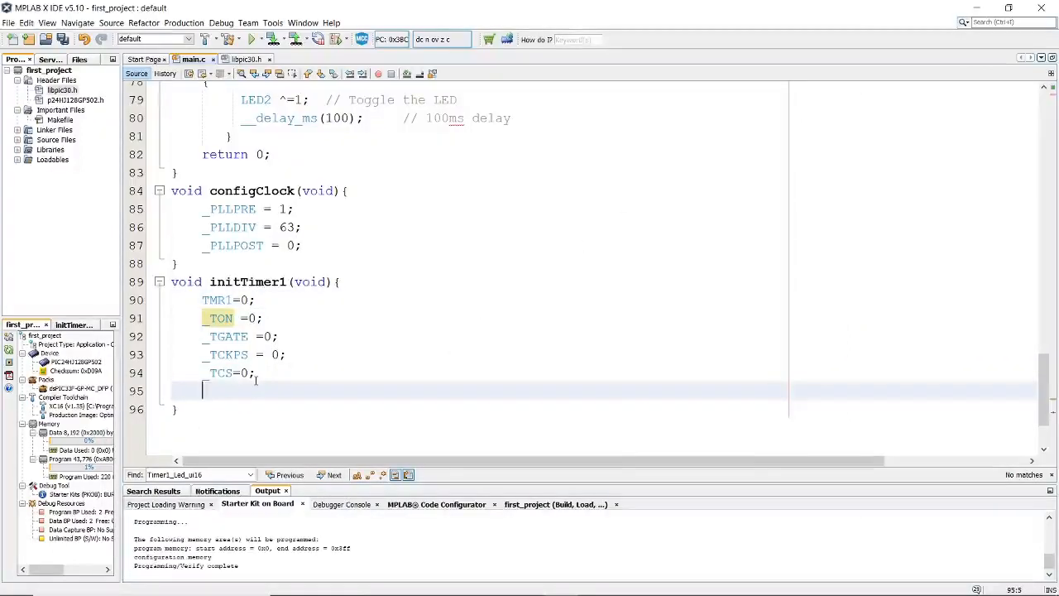
{"action": "type", "text": "PR1"}
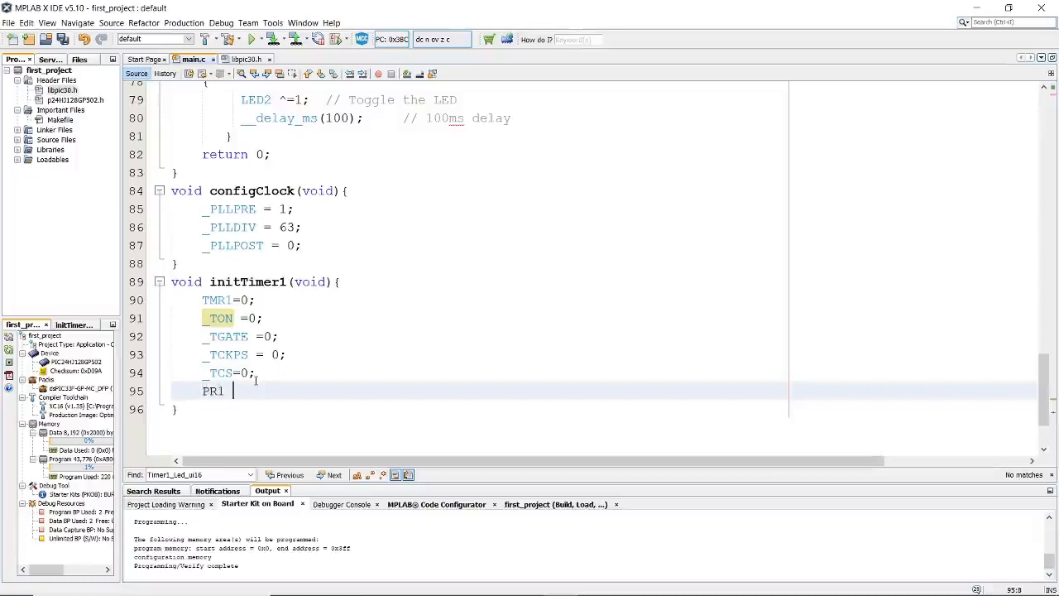
{"action": "type", "text": "="}
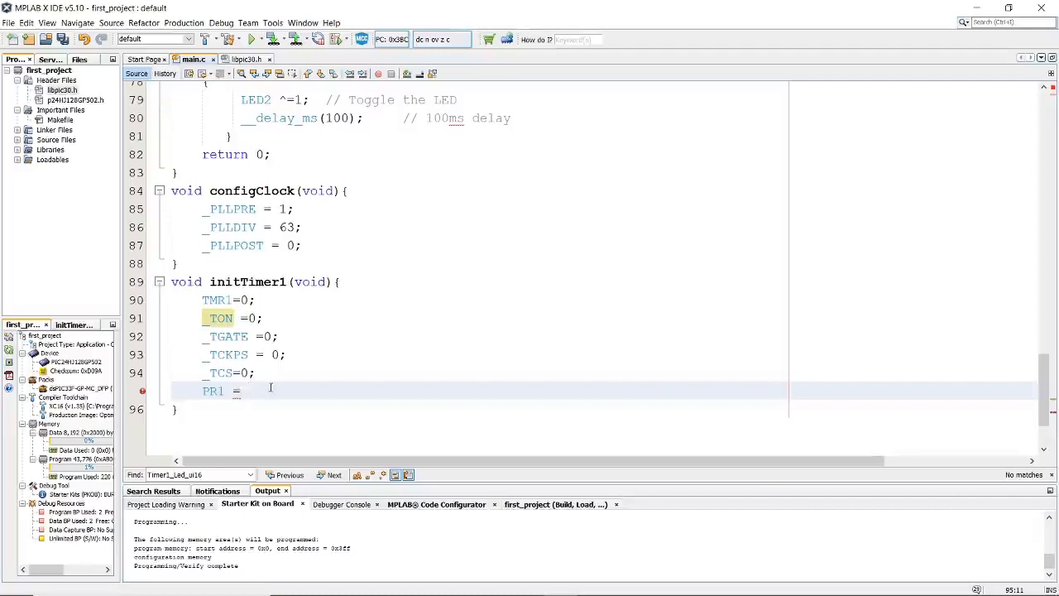
{"action": "type", "text": "39920;"}
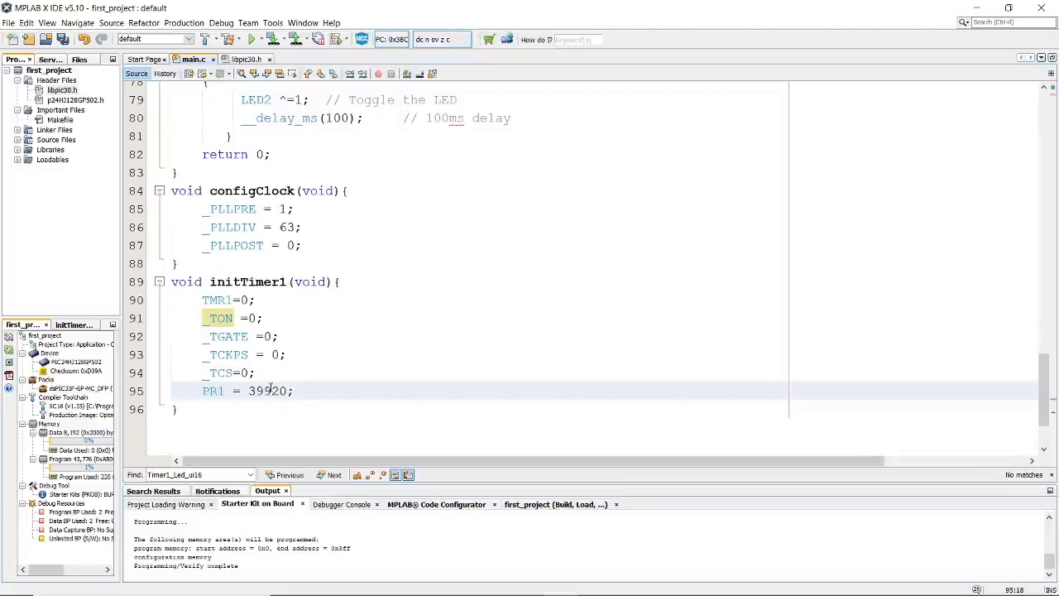
Comment that 1/39920833 gives 25.04 ns, so 39920 counts is about 1 ms
{"action": "type", "text": "// 1/39920833=2"}
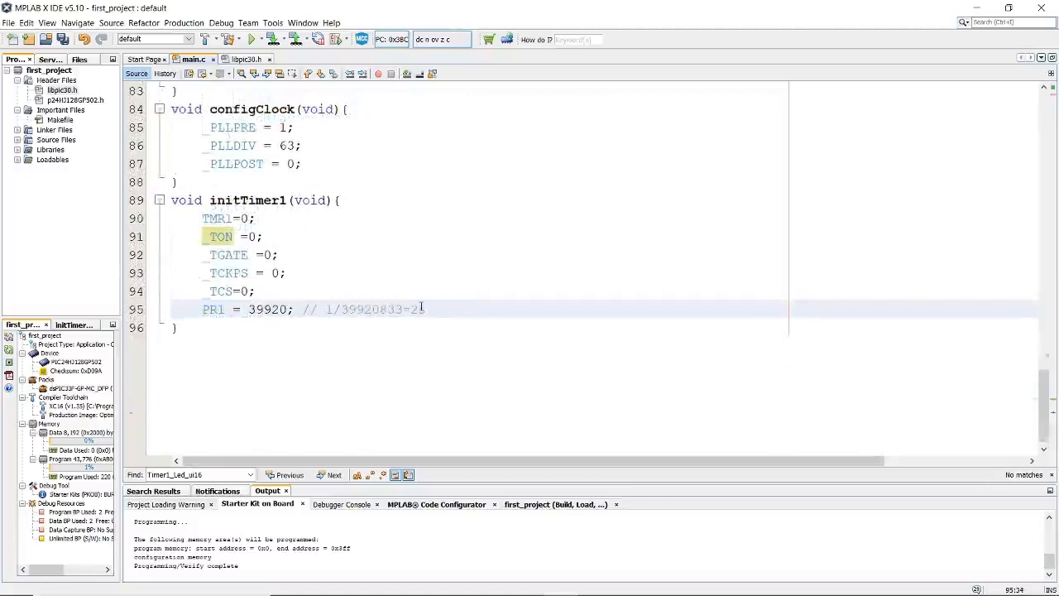
{"action": "type", "text": "5.04e"}
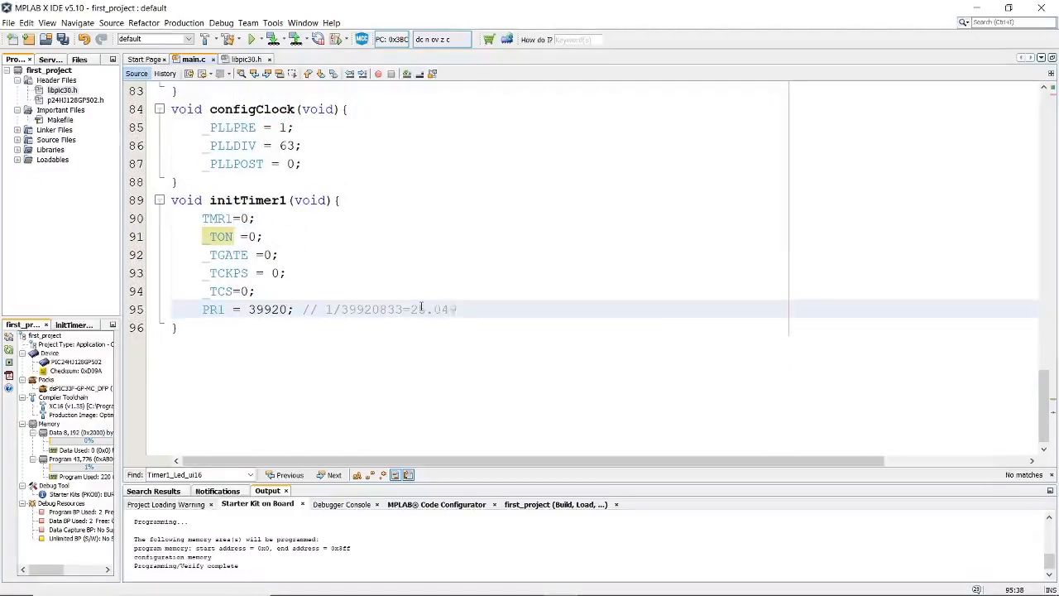
{"action": "type", "text": "ns -"}
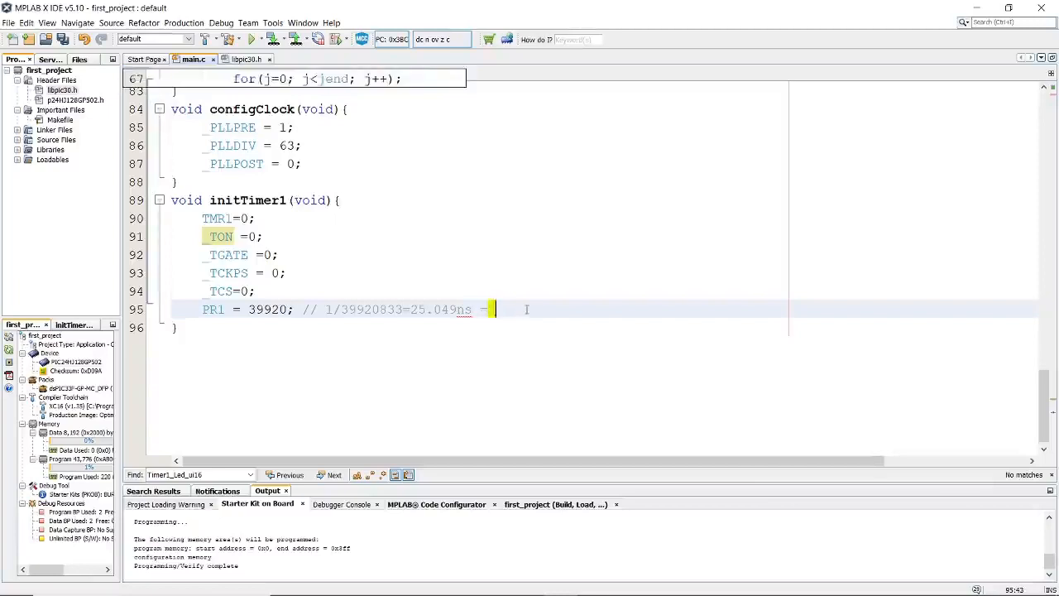
{"action": "type", "text": ">"}
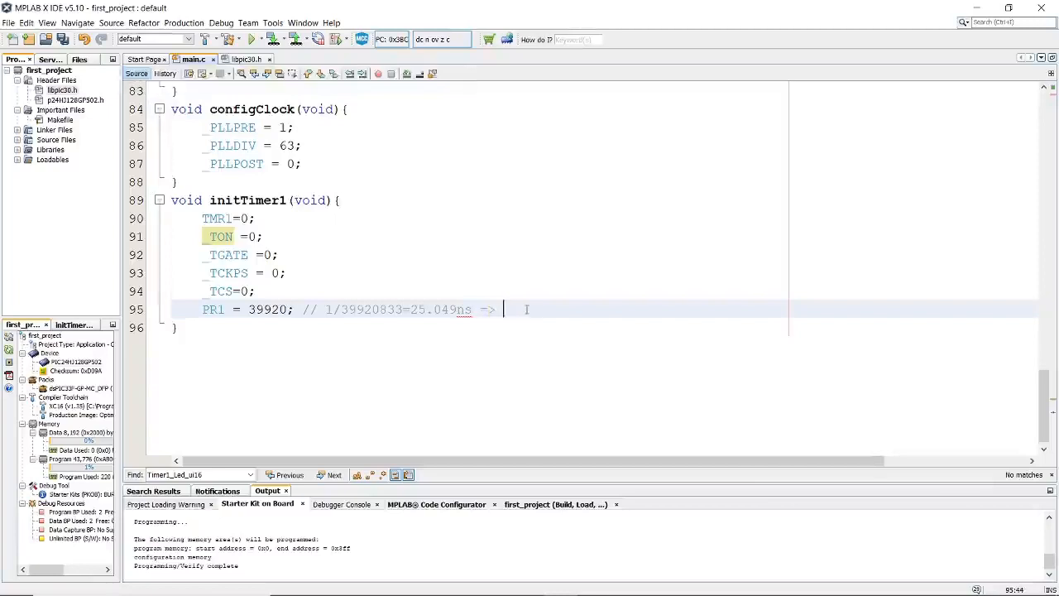
{"action": "type", "text": "39920*"}
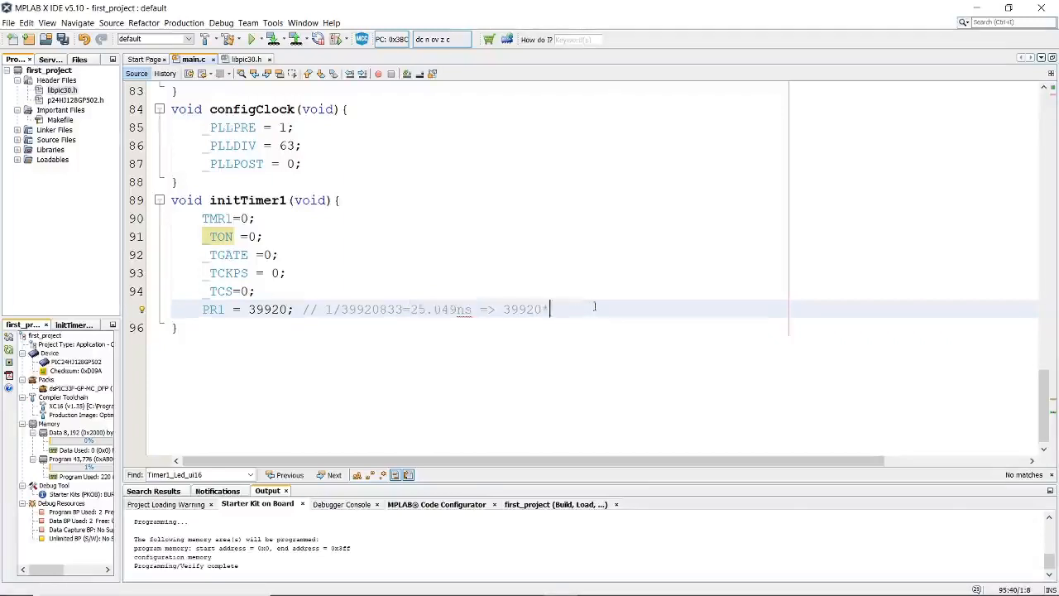
{"action": "type", "text": "25.04ns =~1ms"}
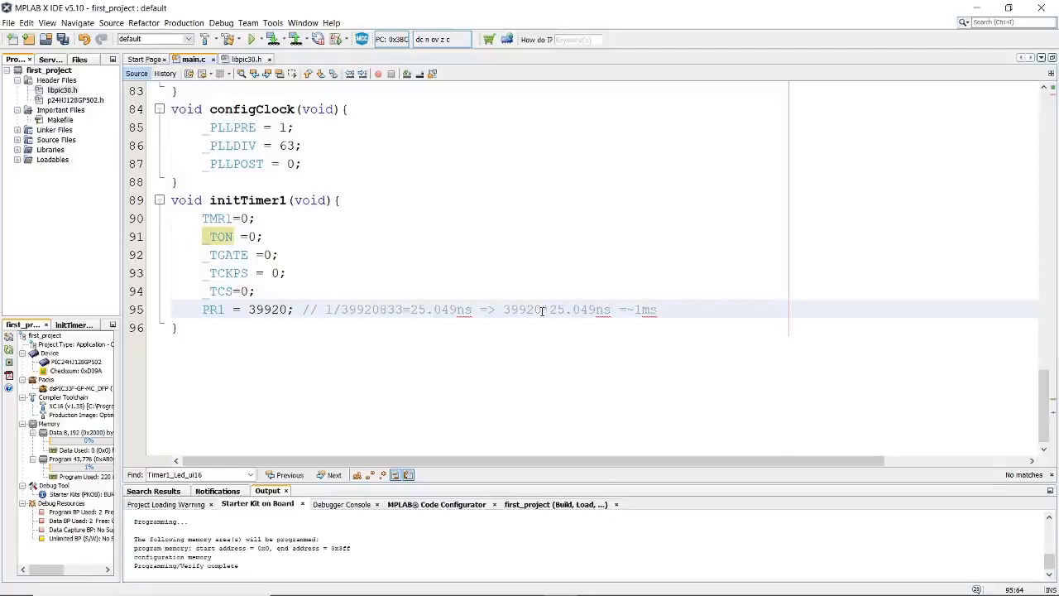
{"action": "mouse_move", "coordinate": [684, 298]}
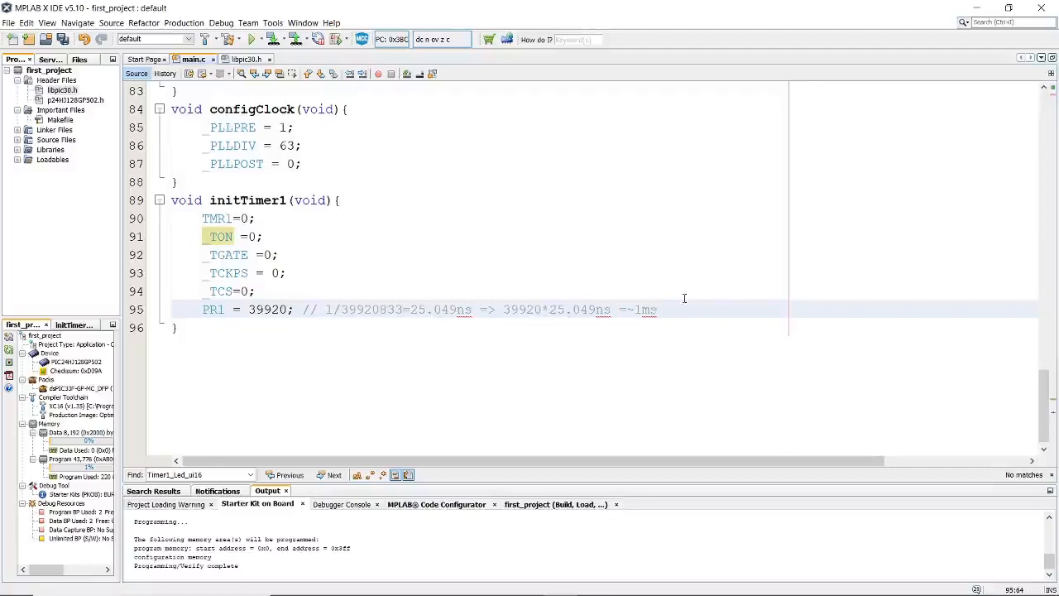
{"action": "key", "text": "enter"}
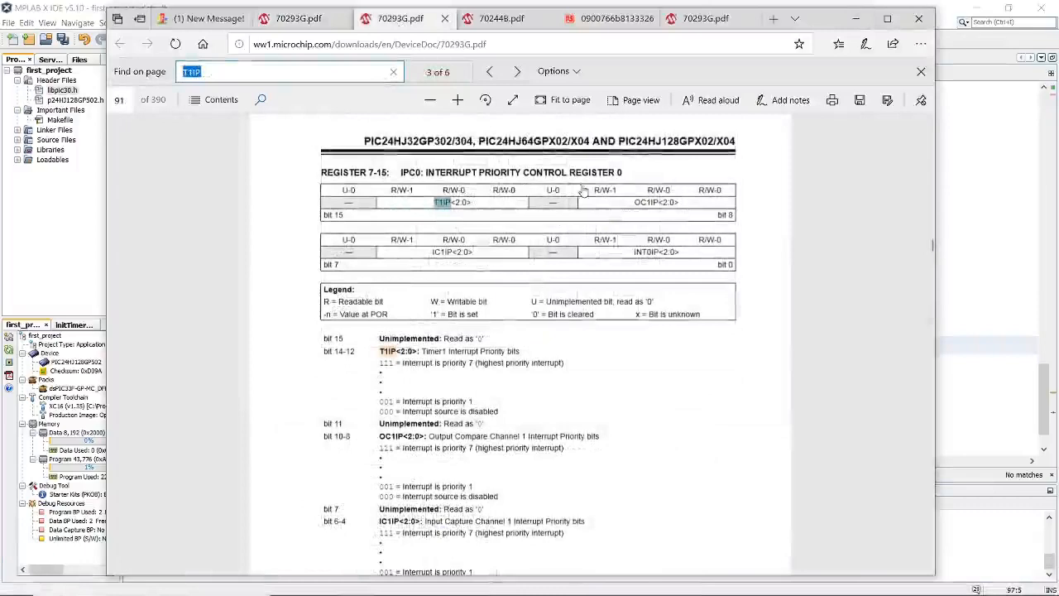
Scroll the datasheet to the IPC0 T1IP<2:0> Timer1 interrupt priority bits
{"action": "scroll", "scroll_direction": "down", "scroll_amount": 3}
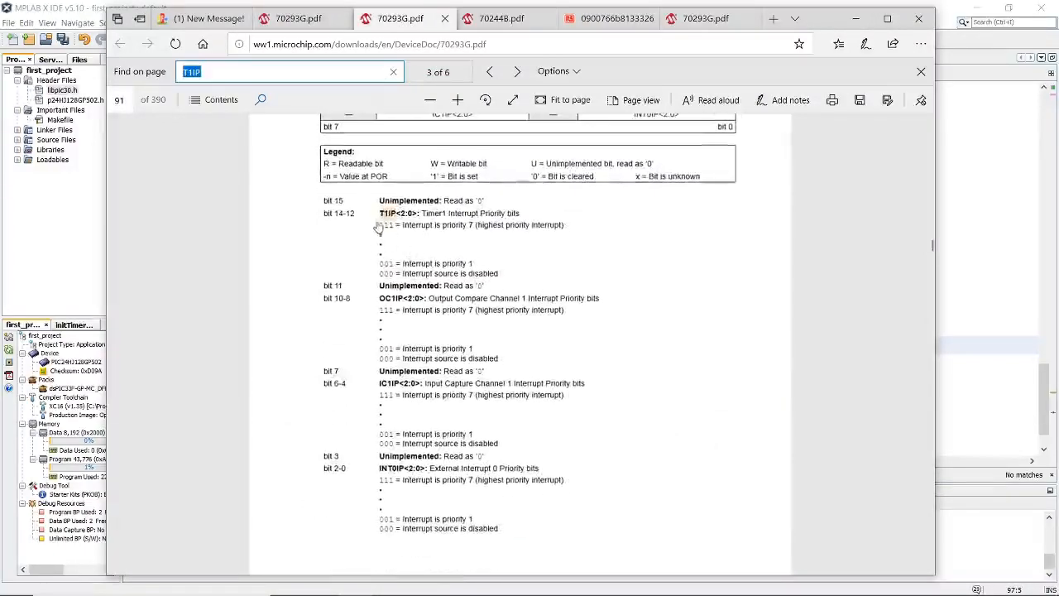
{"action": "mouse_move", "coordinate": [434, 218]}
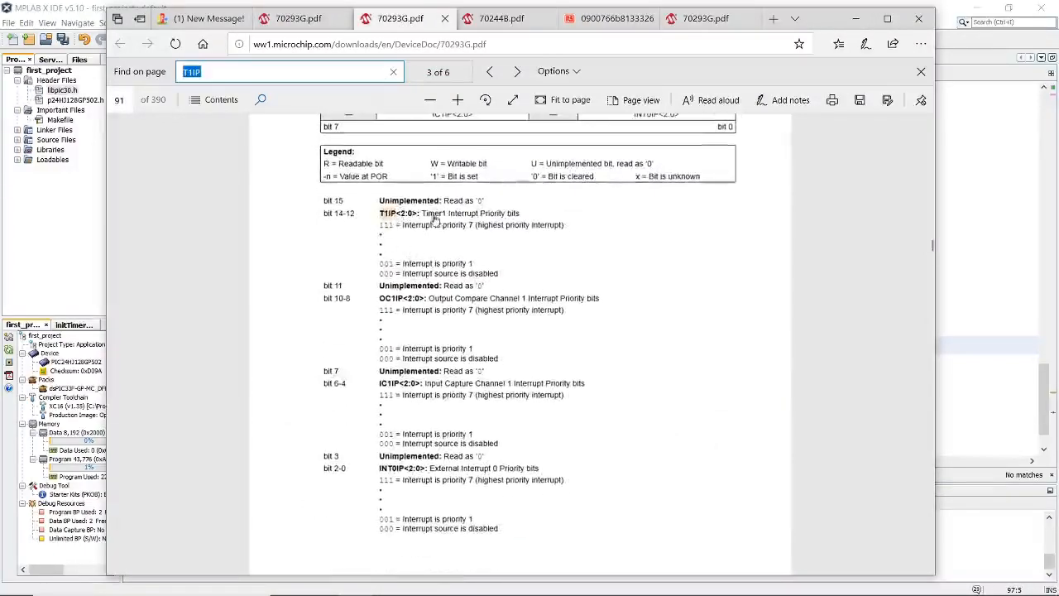
{"action": "mouse_move", "coordinate": [493, 222]}
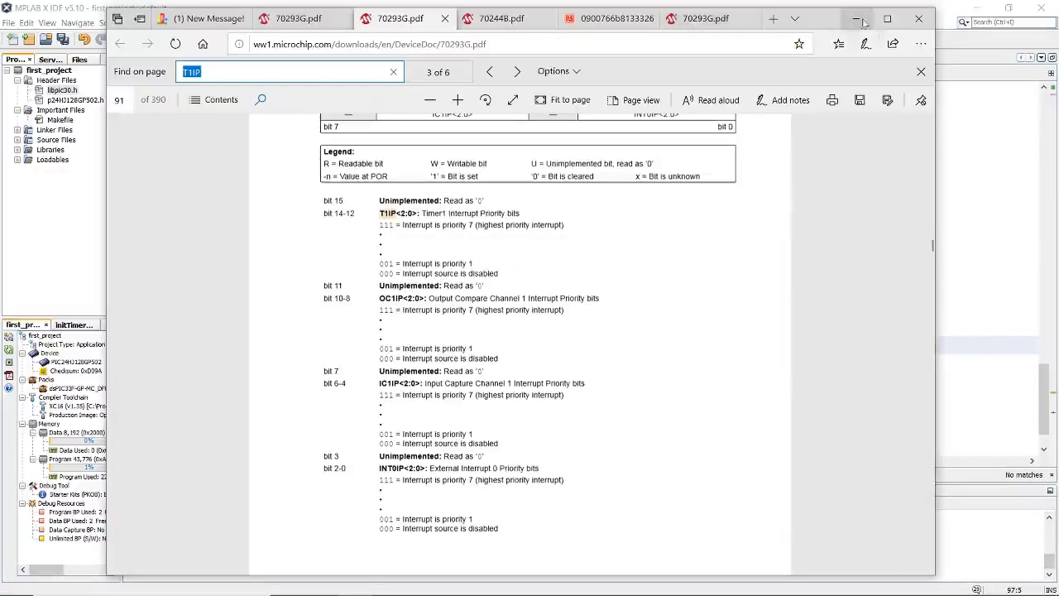
{"action": "mouse_move", "coordinate": [858, 19]}
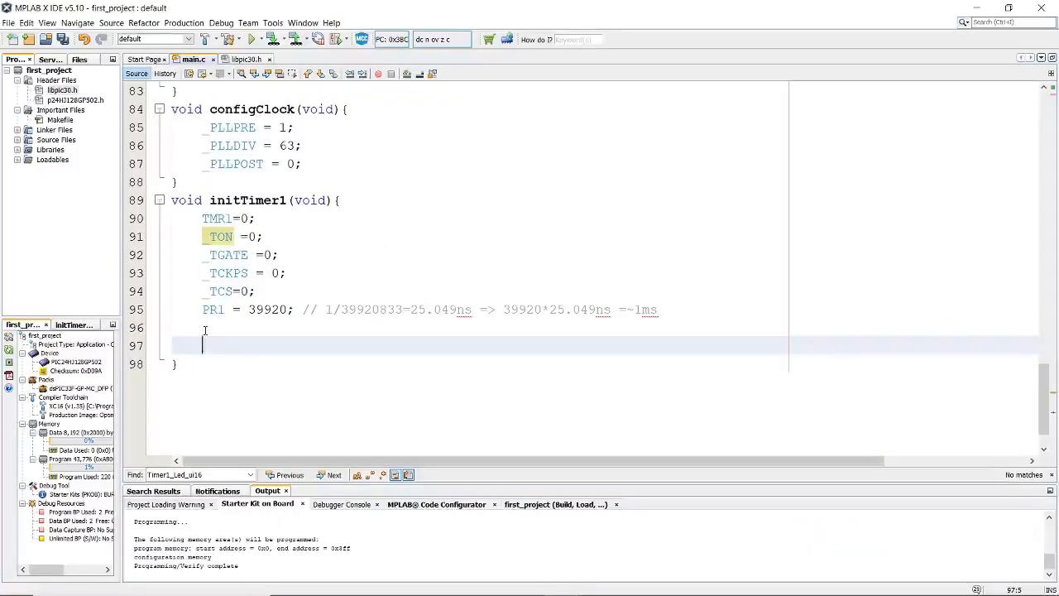
Search the datasheet for T1IF and read the IFS0 Timer1 Interrupt Flag Status bit description
{"action": "type", "text": "_T1"}
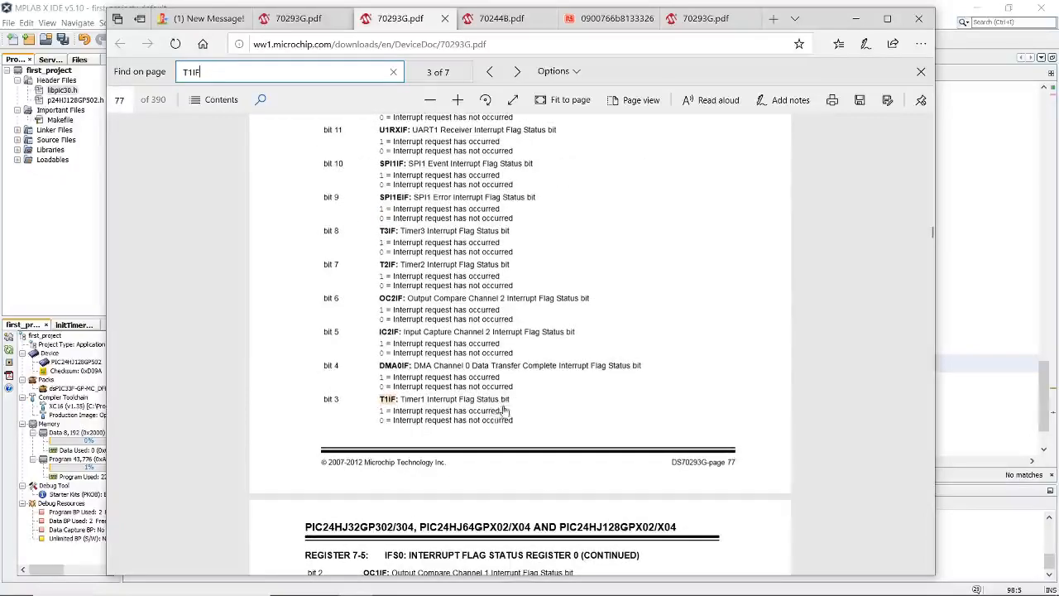
{"action": "mouse_move", "coordinate": [401, 431]}
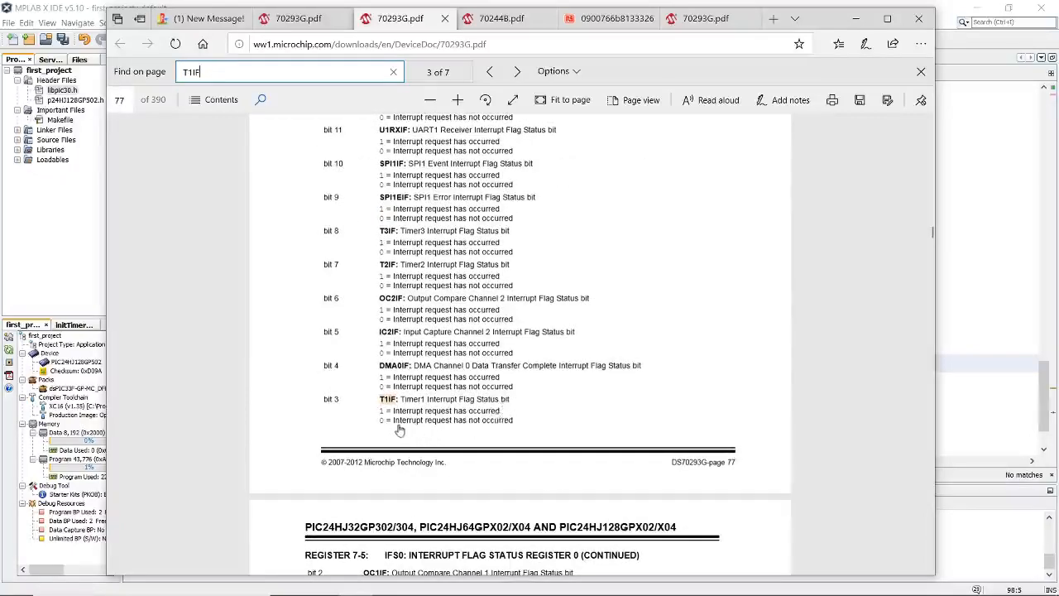
{"action": "mouse_move", "coordinate": [467, 430]}
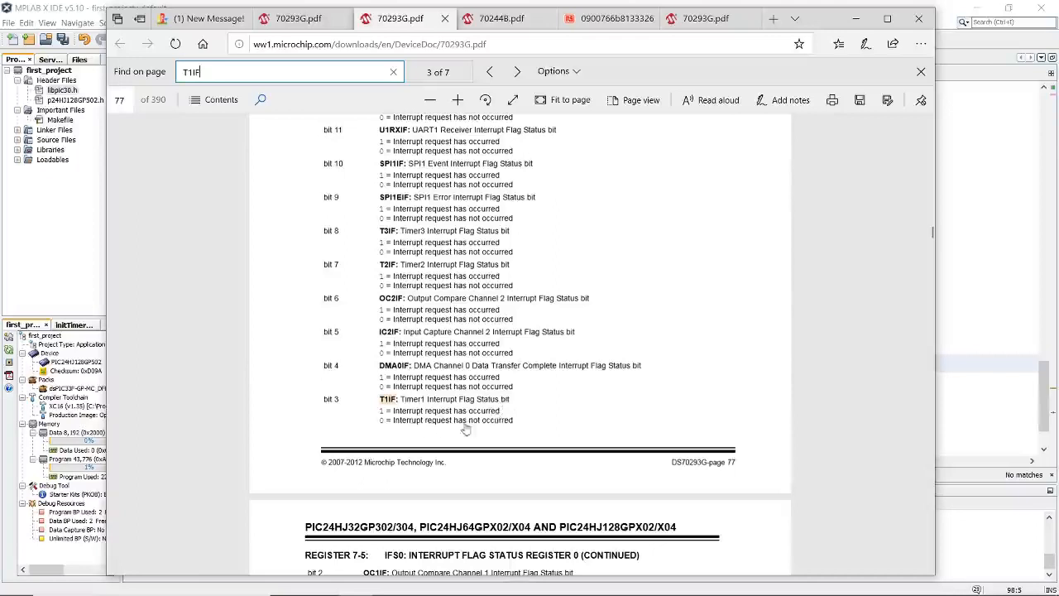
{"action": "mouse_move", "coordinate": [397, 430]}
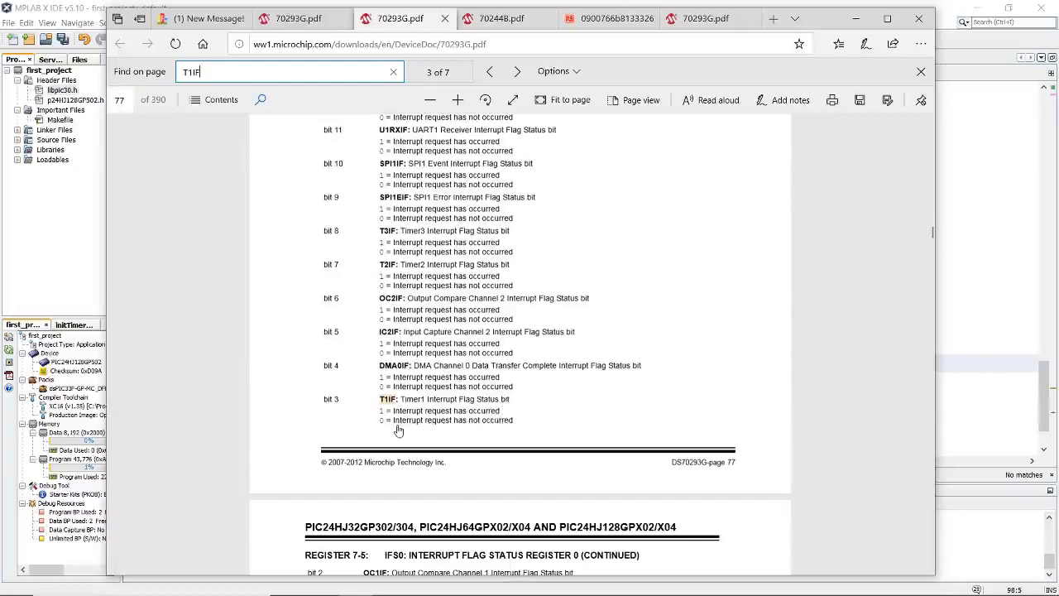
{"action": "mouse_move", "coordinate": [409, 431]}
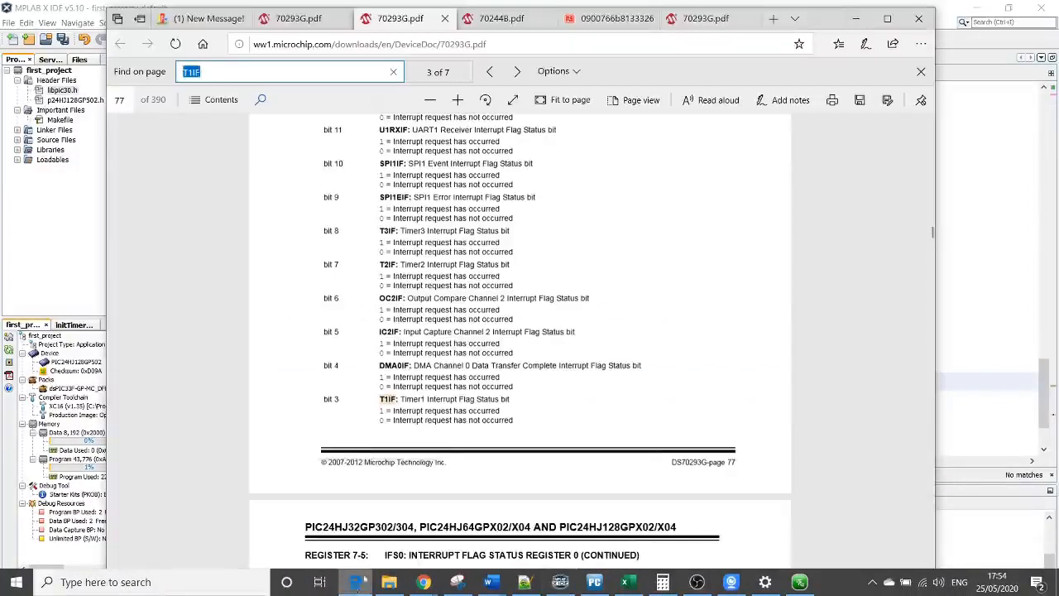
{"action": "scroll", "scroll_direction": "down", "scroll_amount": 3}
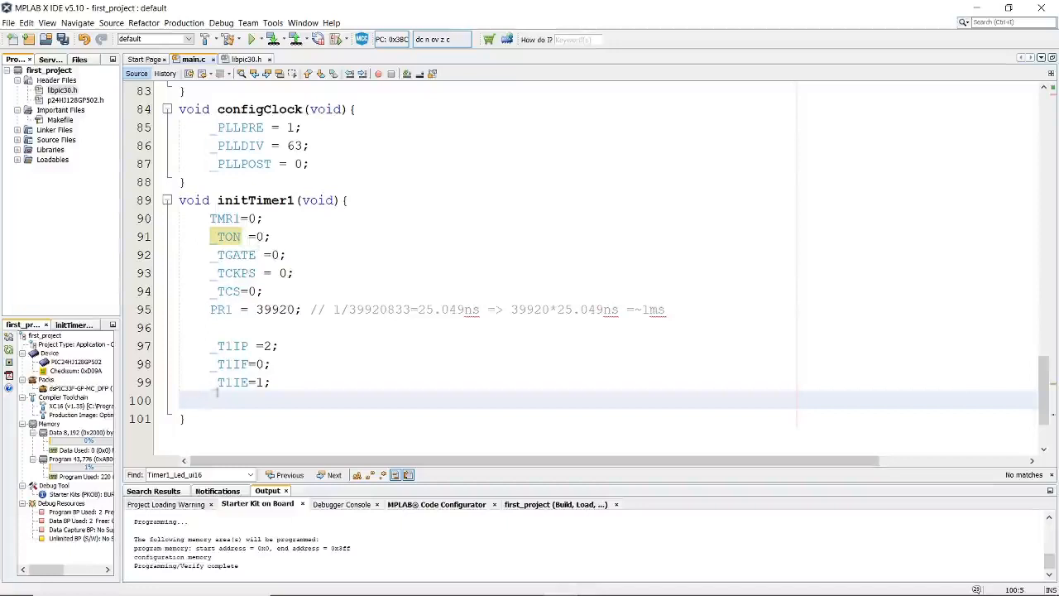
Add _TON=1; as the last line of initTimer1, then move below the function's closing brace
{"action": "type", "text": "_TON=1;"}
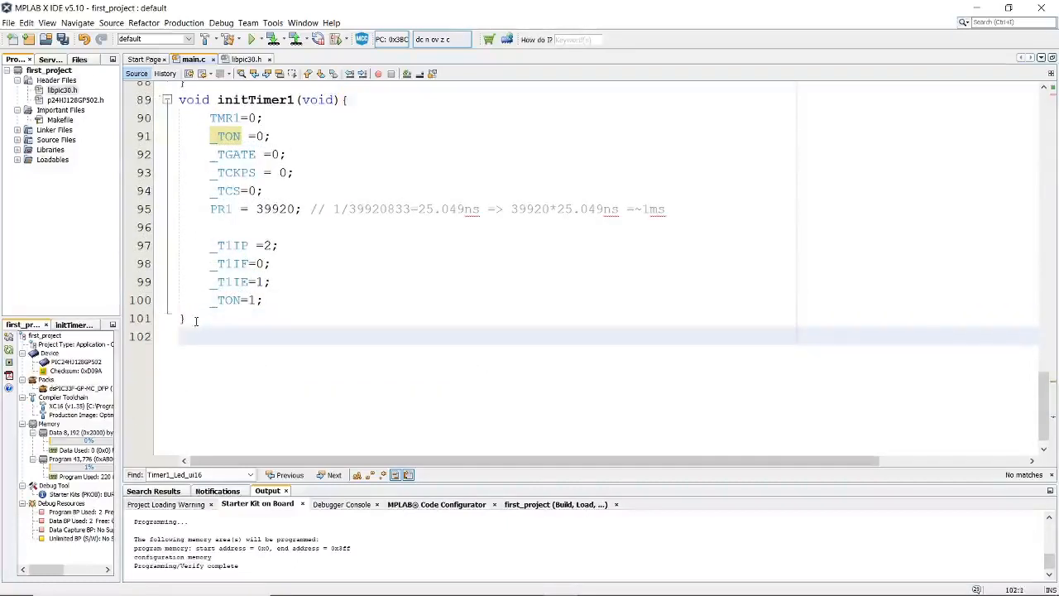
{"action": "left_click", "coordinate": [180, 336]}
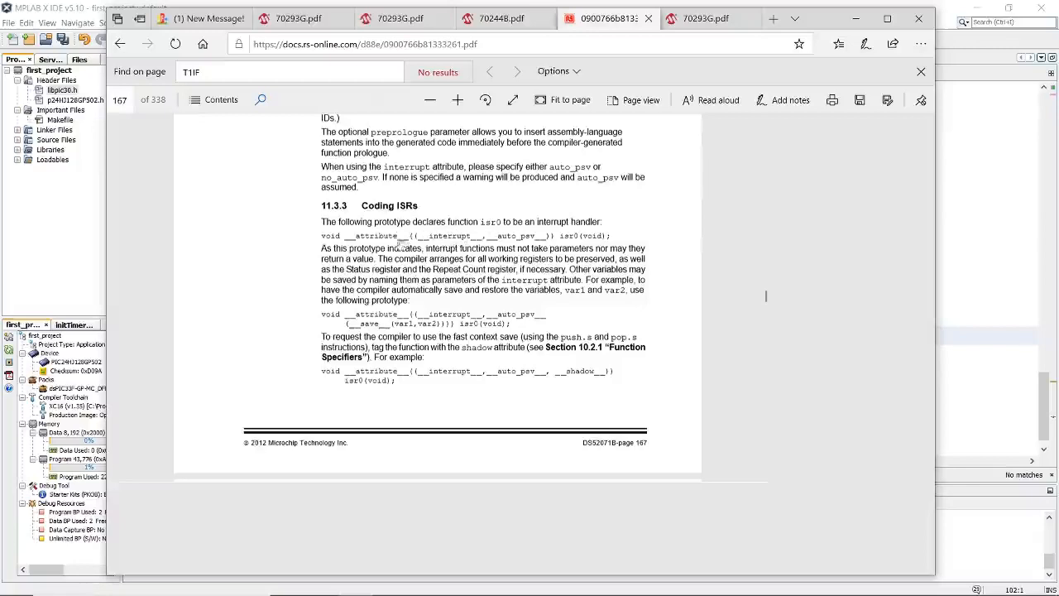
{"action": "mouse_move", "coordinate": [298, 249]}
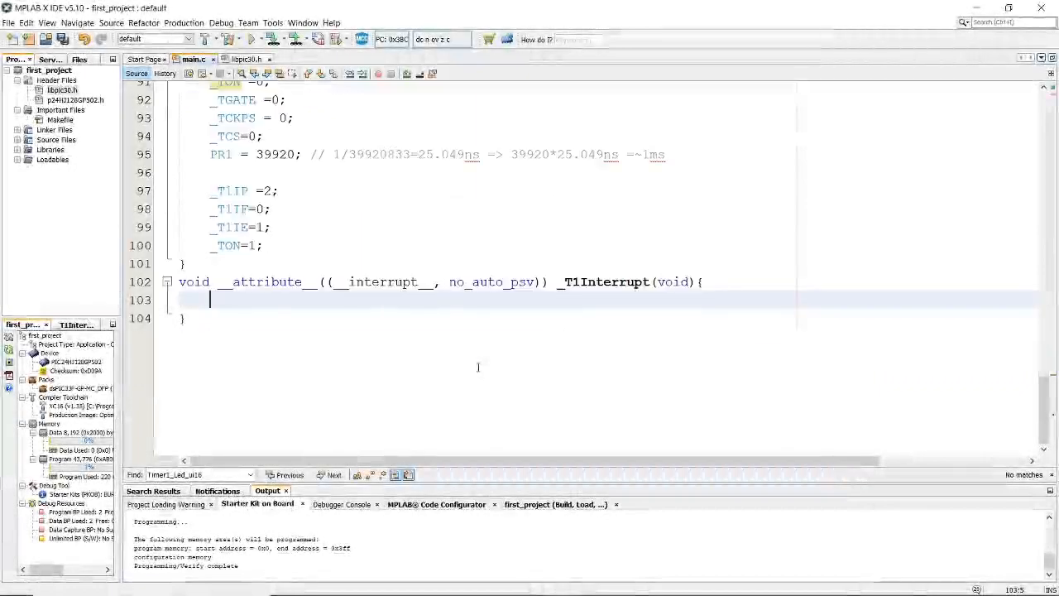
Add _T1IF=0; inside the _T1Interrupt handler body to clear the Timer1 flag
{"action": "key", "text": "enter"}
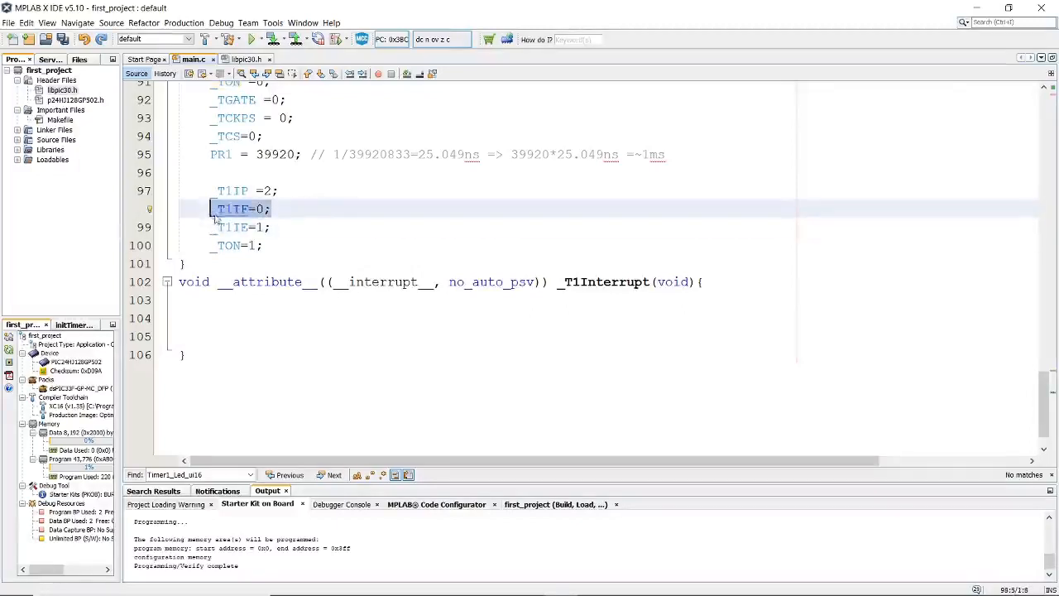
{"action": "type", "text": "_T1IF=0;"}
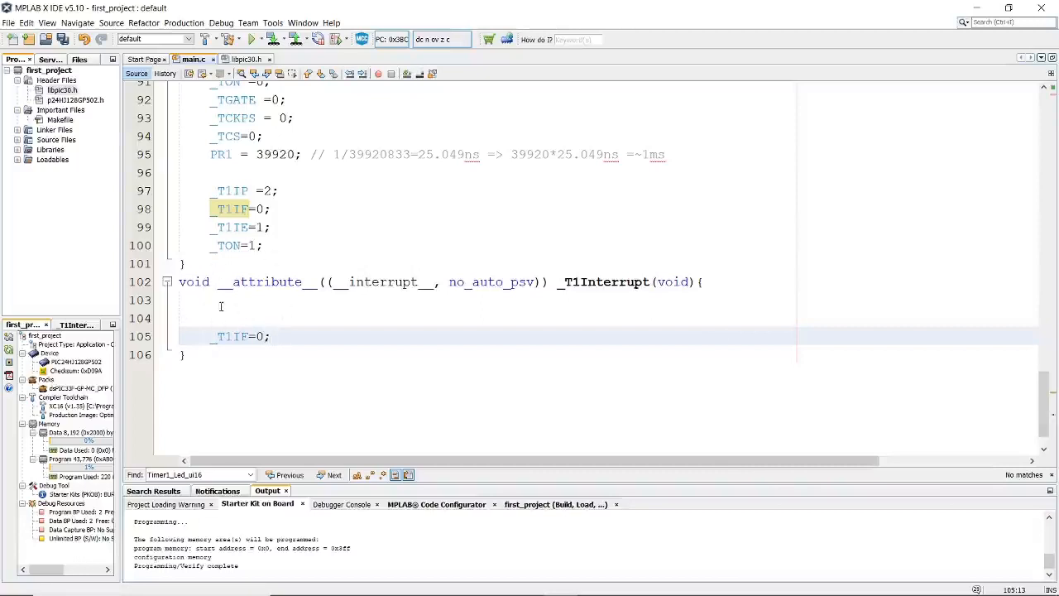
Check the LED10s define name and add LED10s ^=1; above _T1IF=0; in the ISR
{"action": "scroll", "scroll_direction": "up", "scroll_amount": 3}
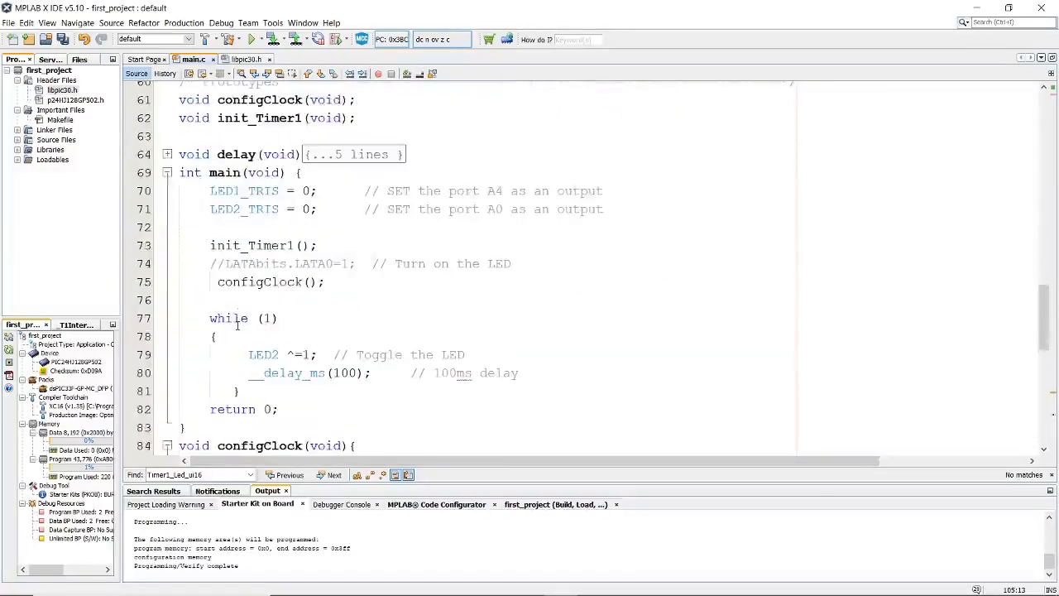
{"action": "scroll", "scroll_direction": "down", "scroll_amount": 3}
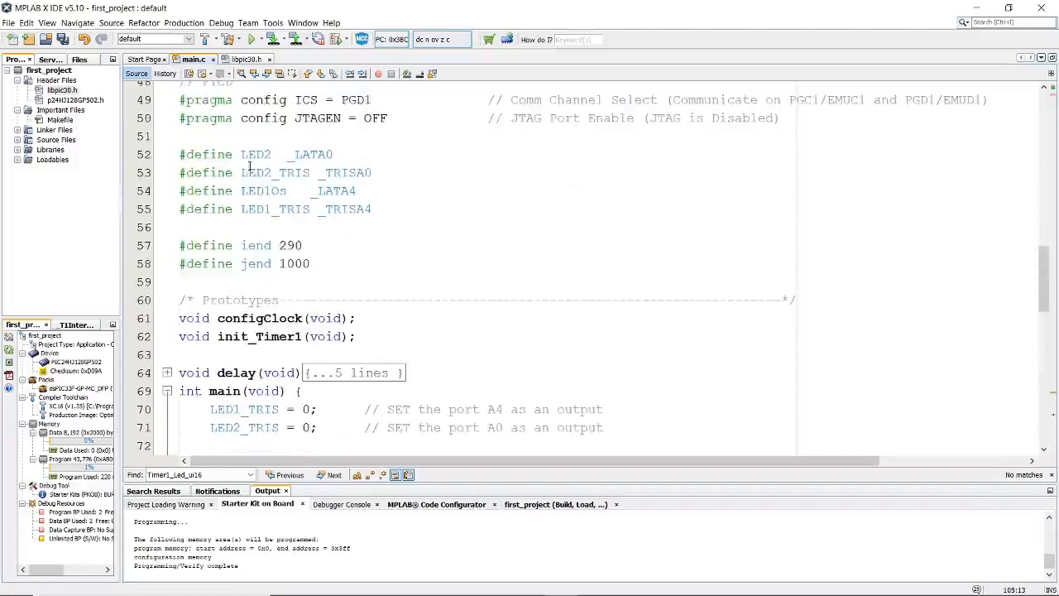
{"action": "double_click", "coordinate": [263, 190]}
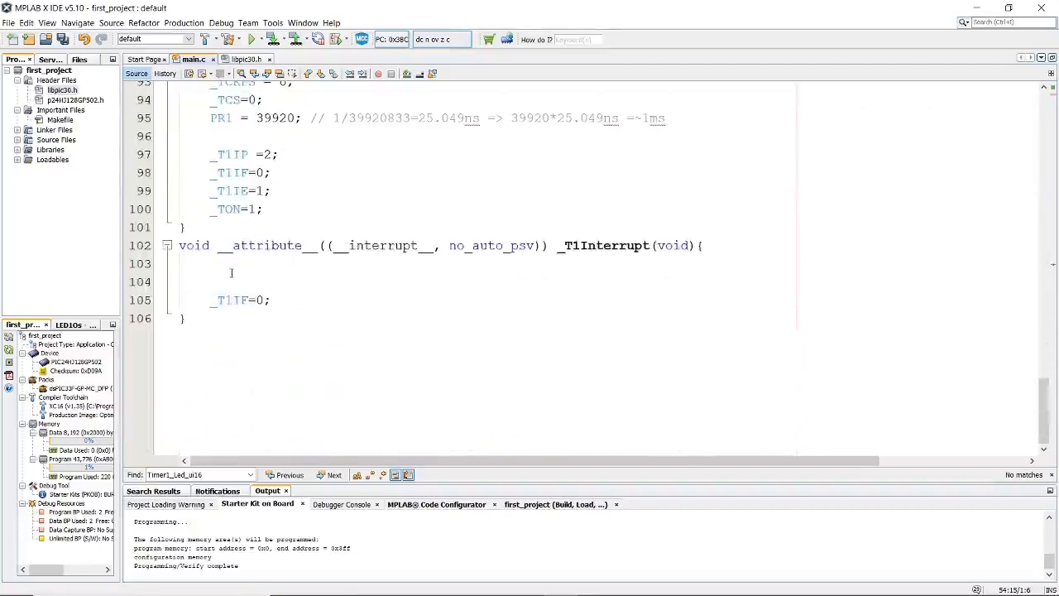
{"action": "type", "text": "LEDIOs"}
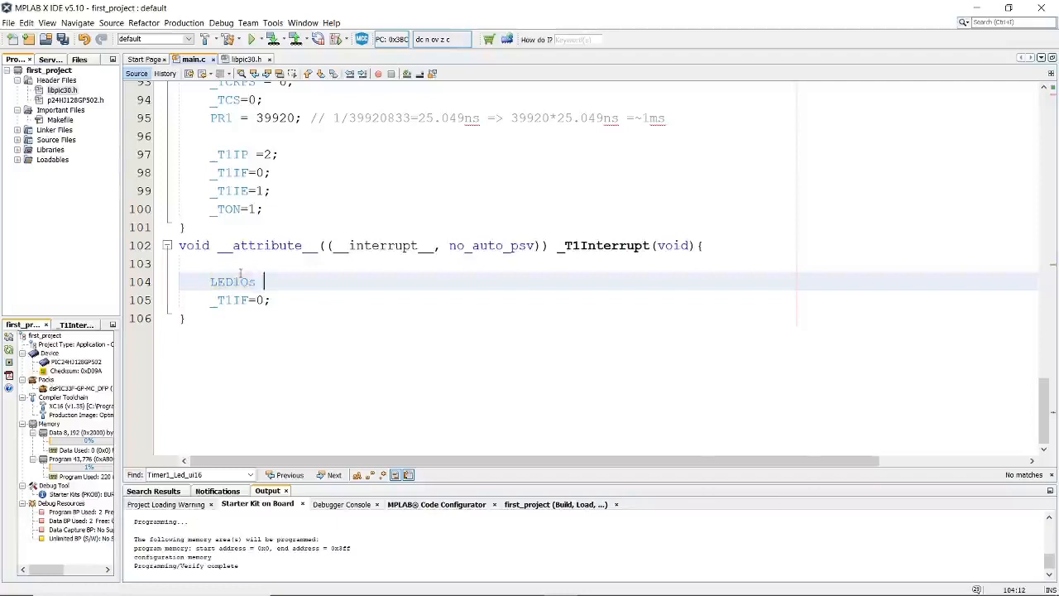
{"action": "type", "text": "^"}
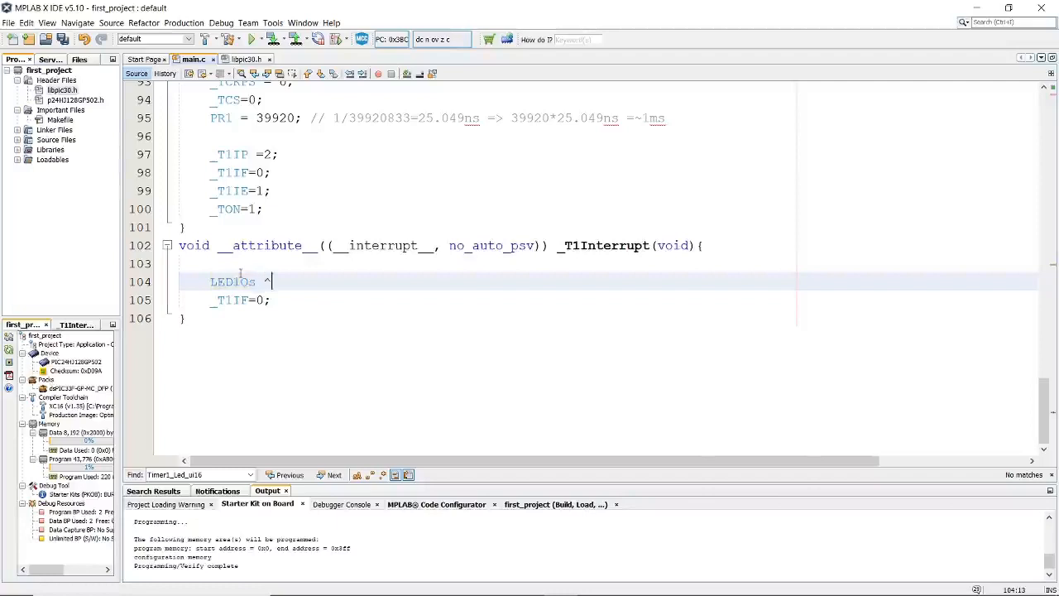
{"action": "type", "text": "="}
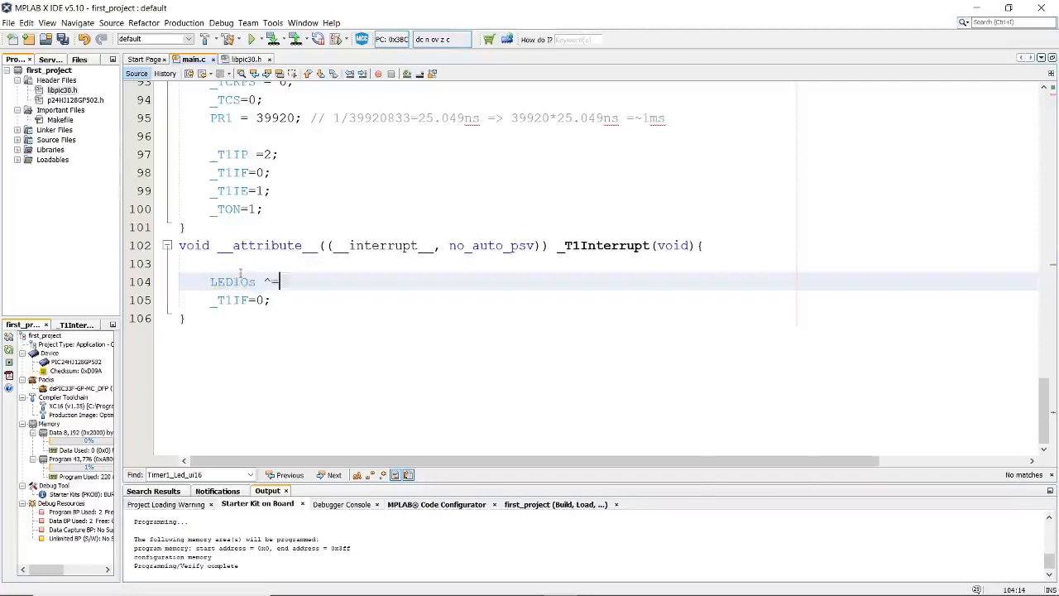
{"action": "type", "text": "1;"}
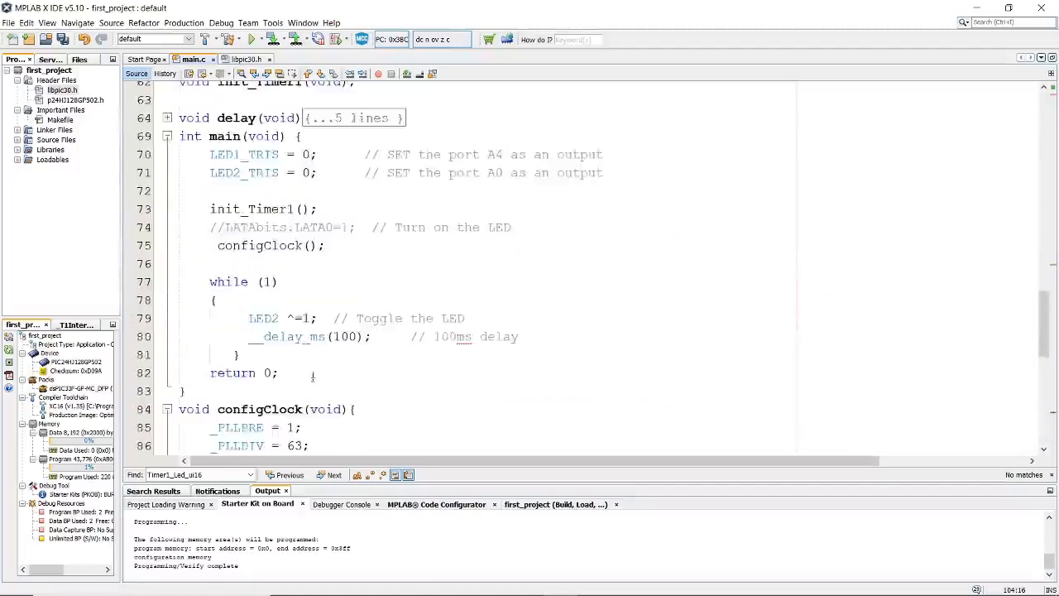
{"action": "scroll", "scroll_direction": "down", "scroll_amount": 3}
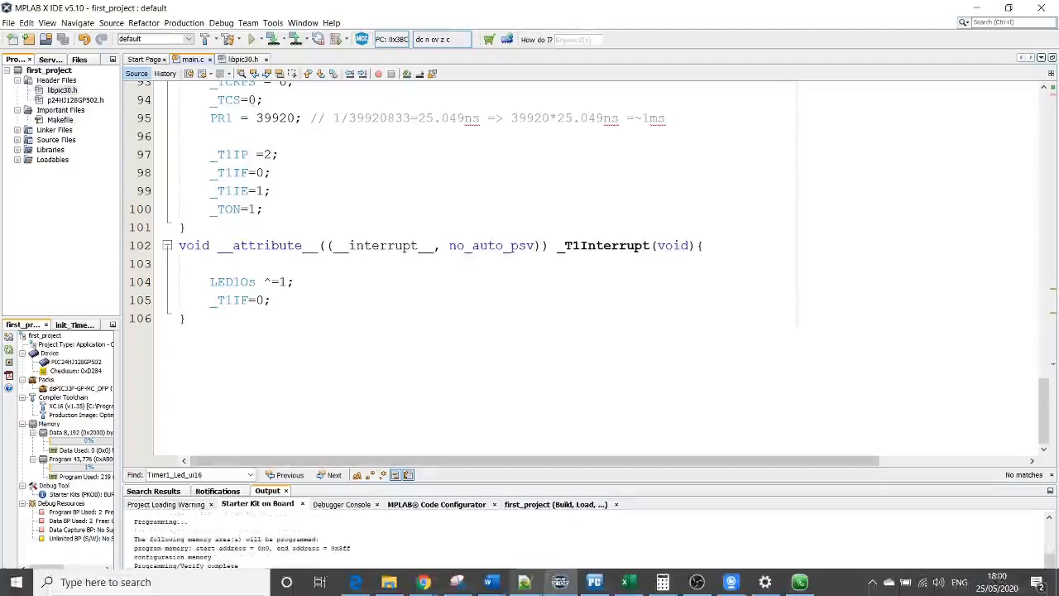
{"action": "left_click", "coordinate": [731, 583]}
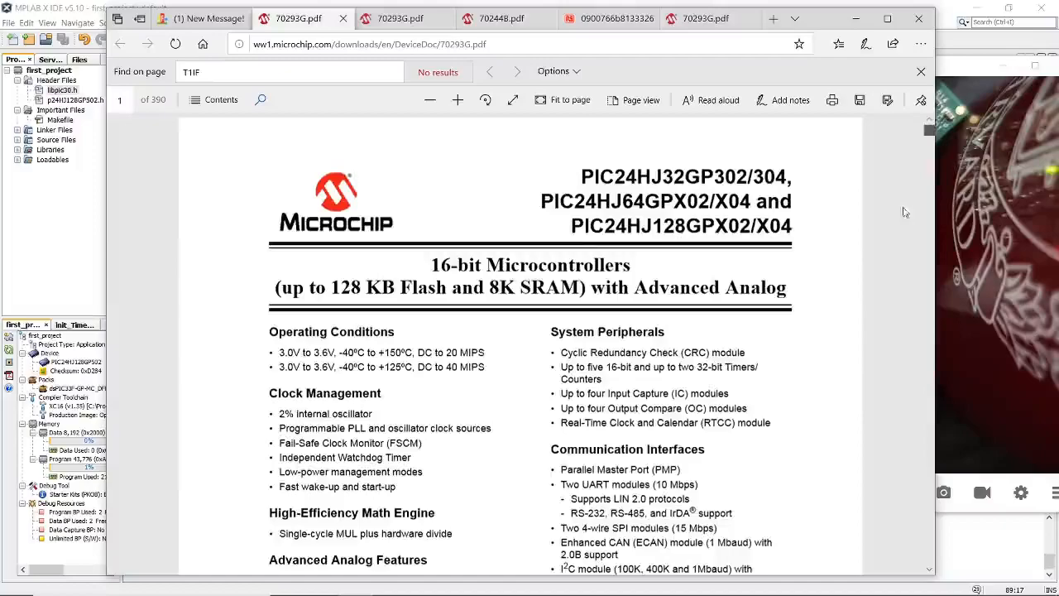
Scroll the datasheet from the cover page down to the PIC24HJ32GP302/304 pin diagram
{"action": "scroll", "scroll_direction": "down", "scroll_amount": 3}
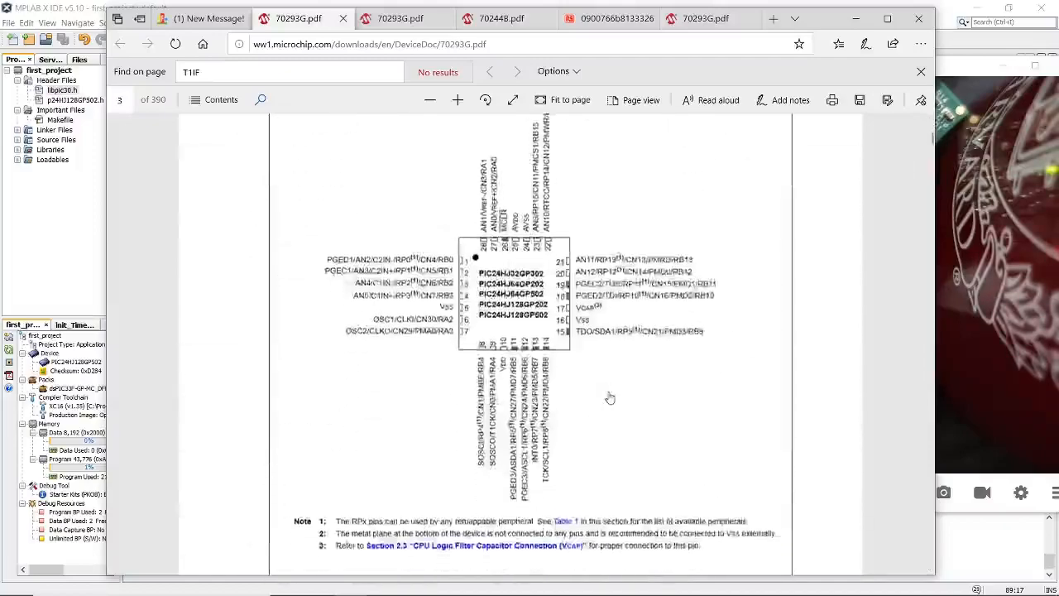